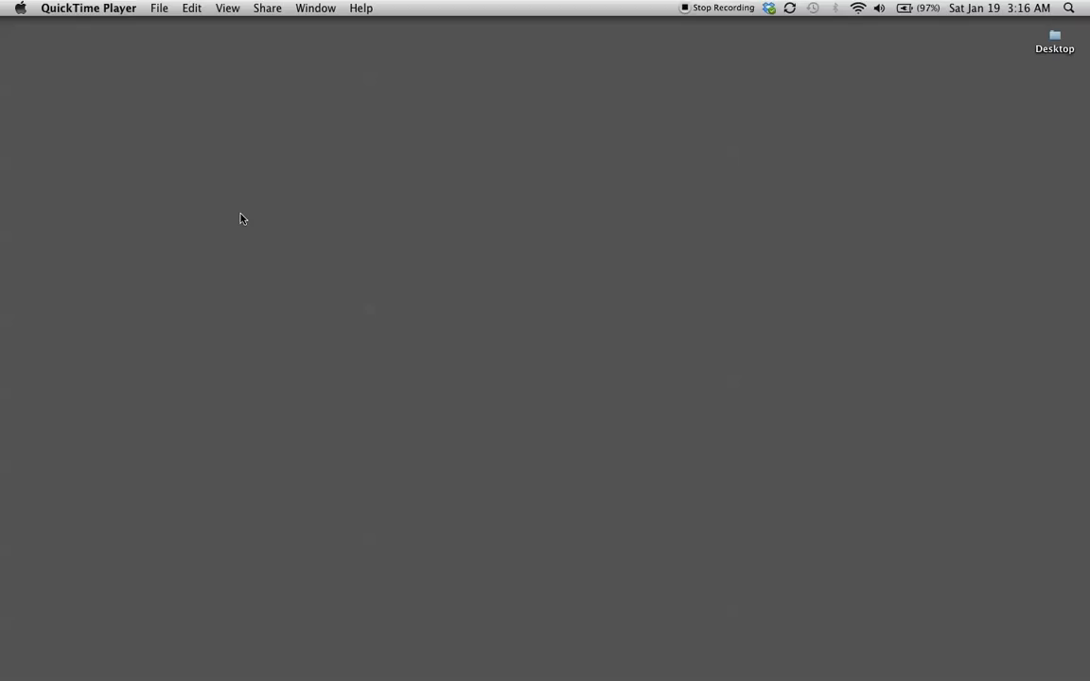
pyautogui.moveTo(345, 260)
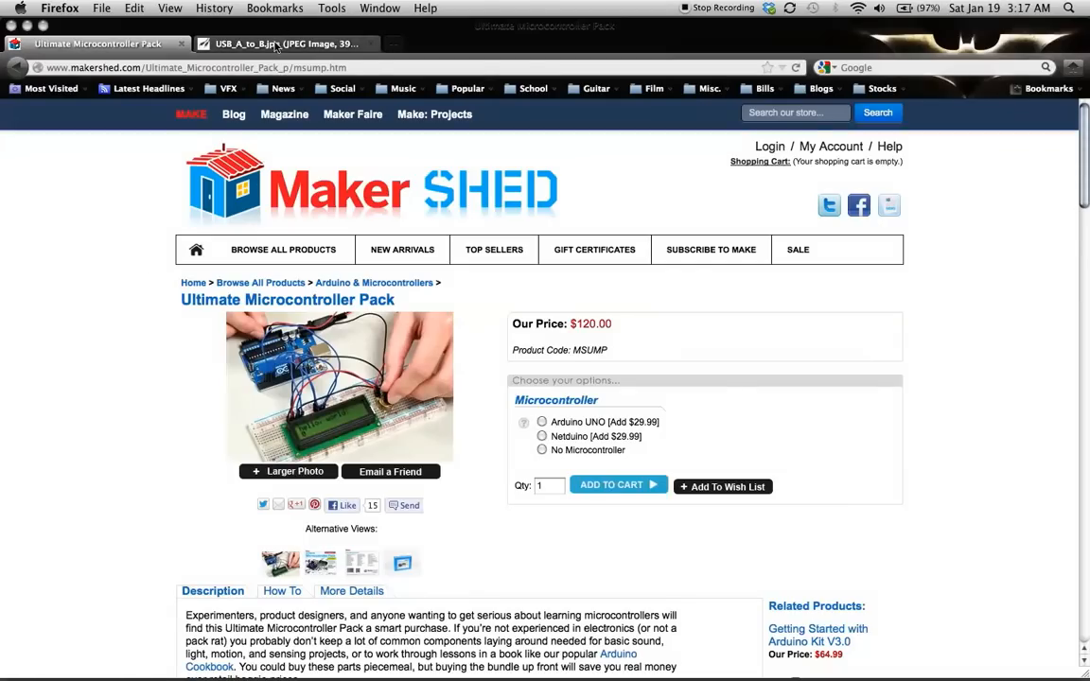
pyautogui.moveTo(274, 43)
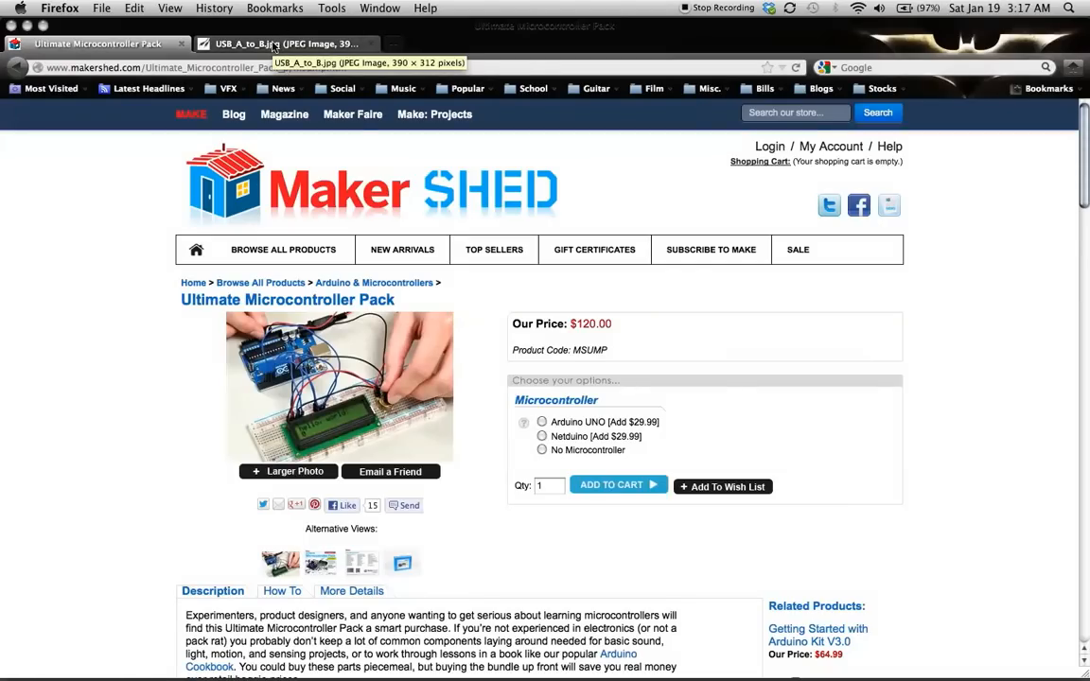
# - View the USB_A_to_B.jpg cable image, then start a fresh empty tab
pyautogui.click(283, 43)
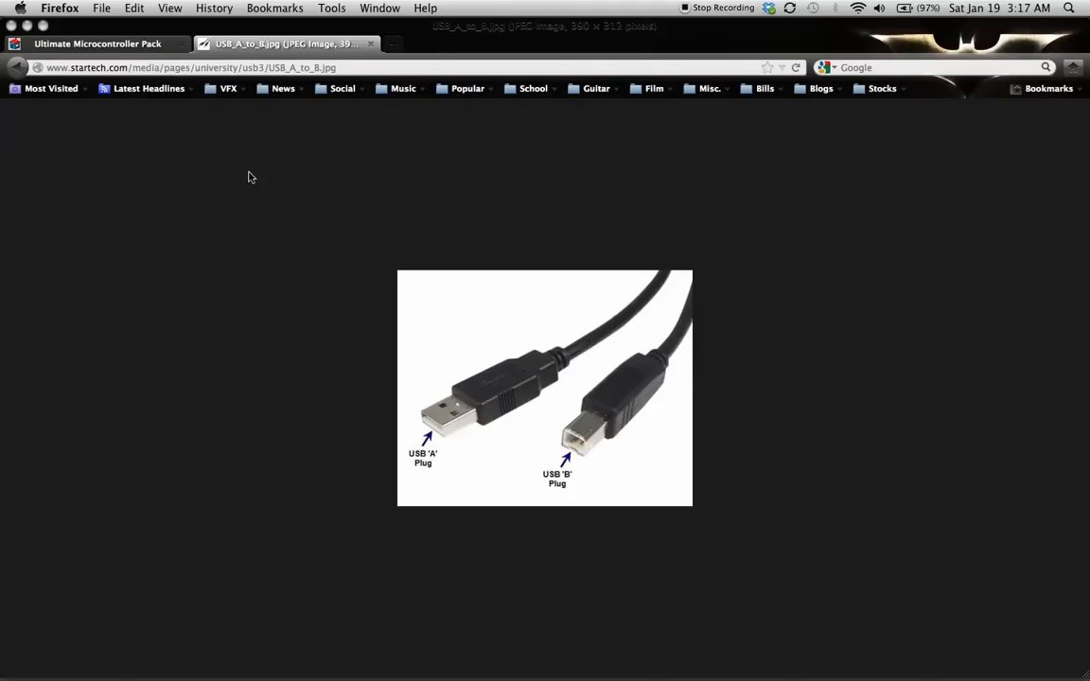
pyautogui.moveTo(407, 46)
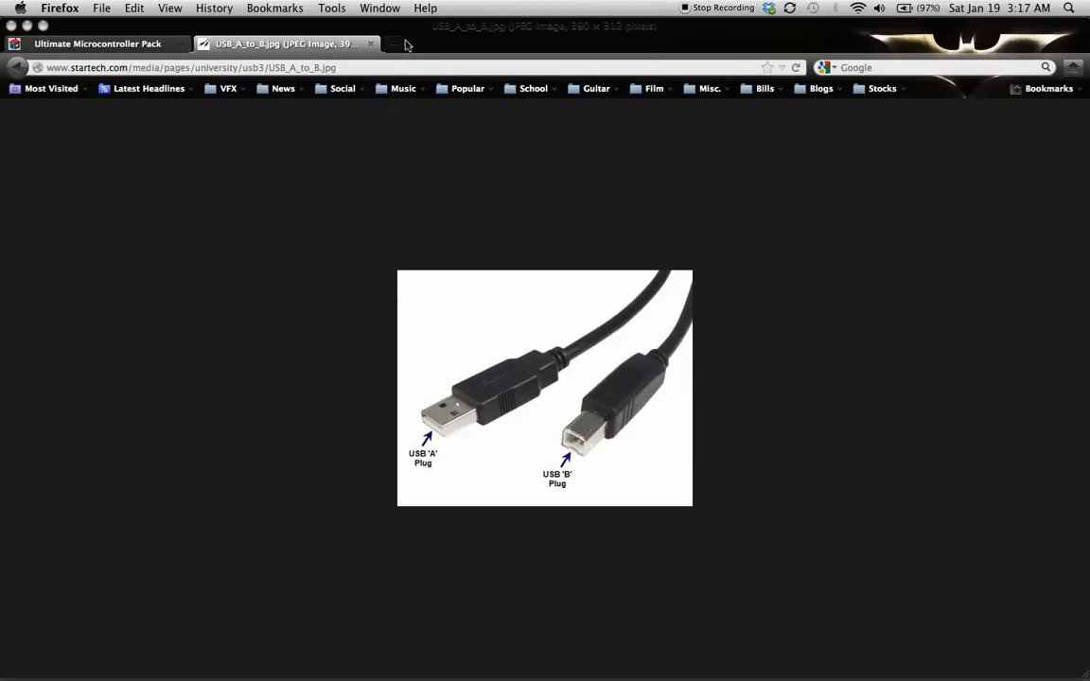
pyautogui.click(394, 43)
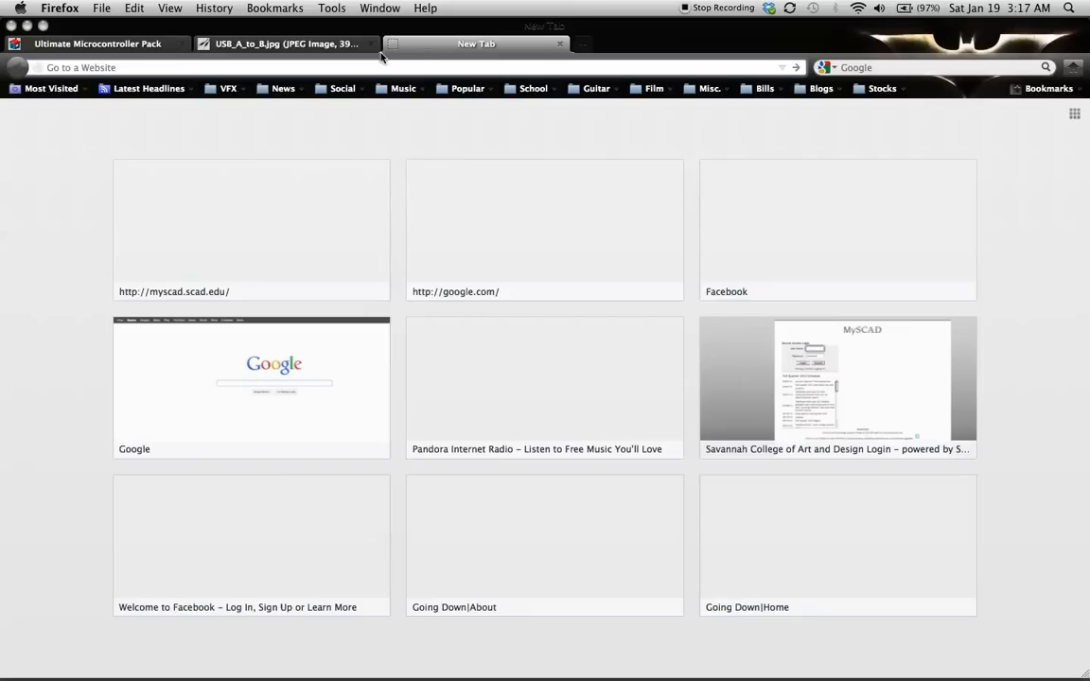
# - Go to arduino.cc and browse its software download page
pyautogui.click(81, 68)
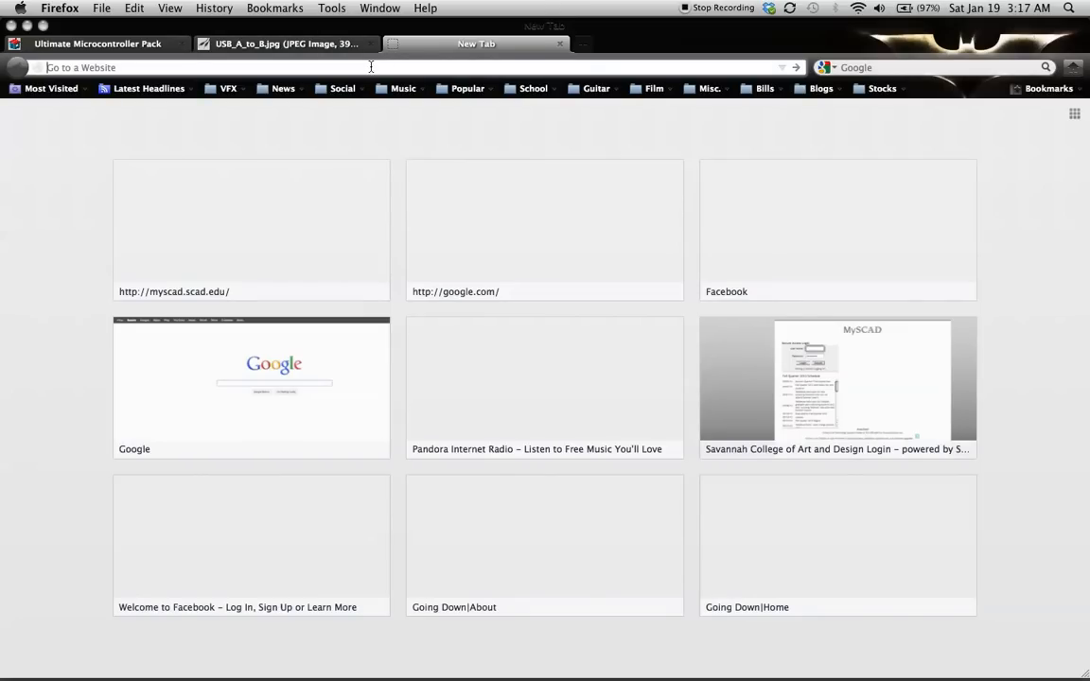
pyautogui.write('arduino.cc')
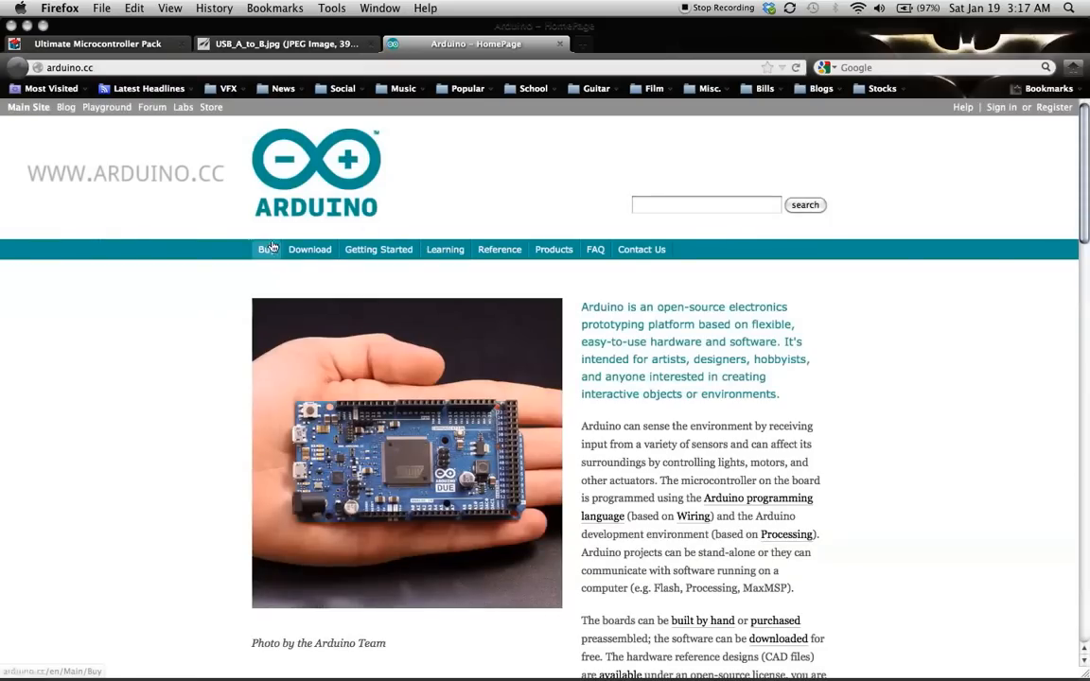
pyautogui.click(310, 250)
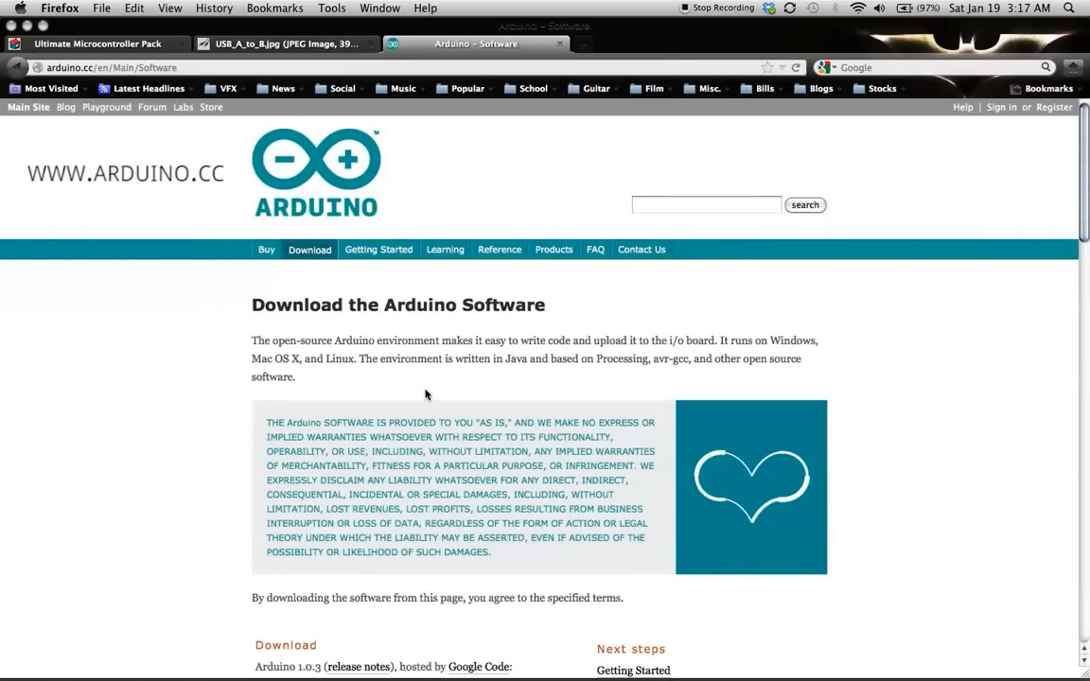
pyautogui.scroll(-3)
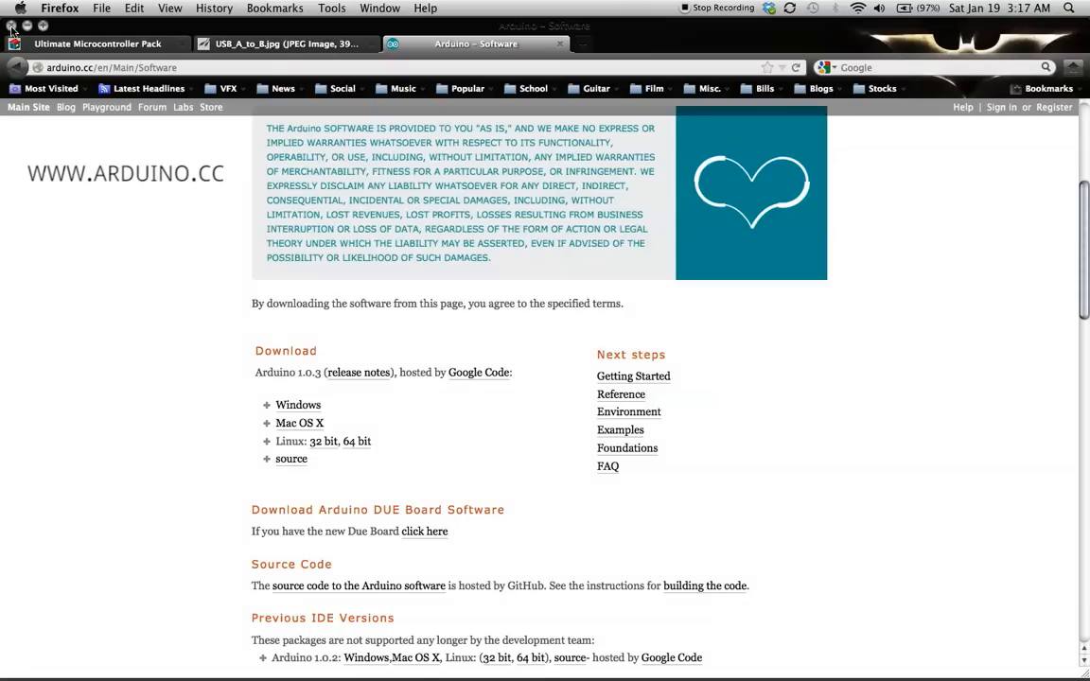
# - Close the Firefox window, confirming closure of all three tabs
pyautogui.click(11, 26)
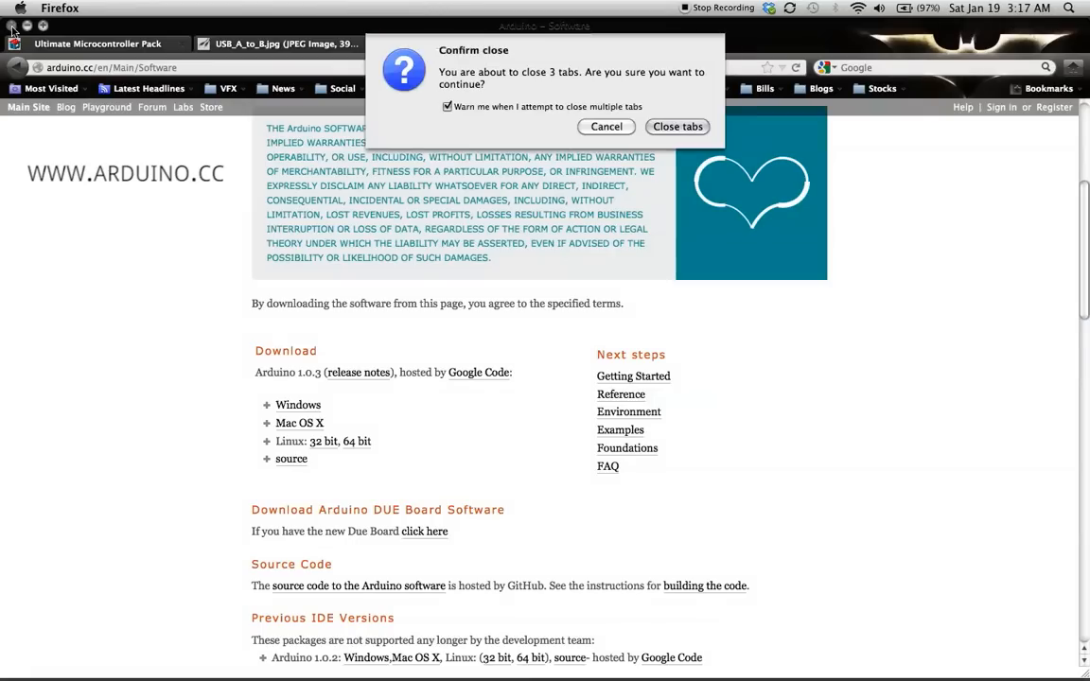
pyautogui.click(677, 125)
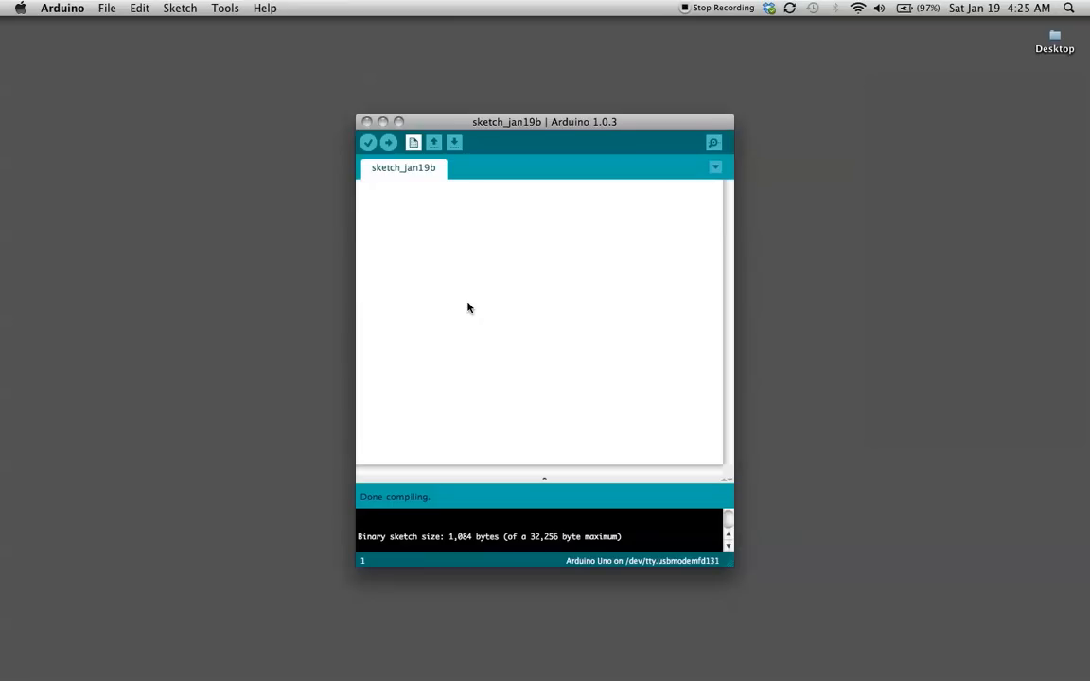
pyautogui.moveTo(397, 201)
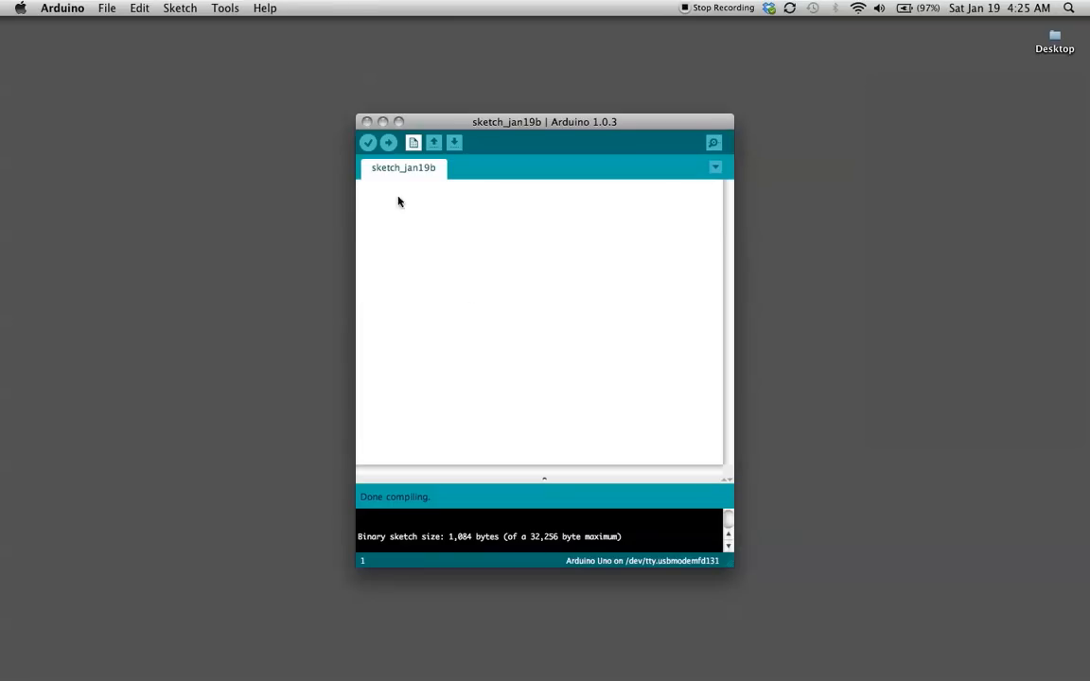
# - Choose Arduino Uno as the target board from Tools > Board
pyautogui.click(224, 7)
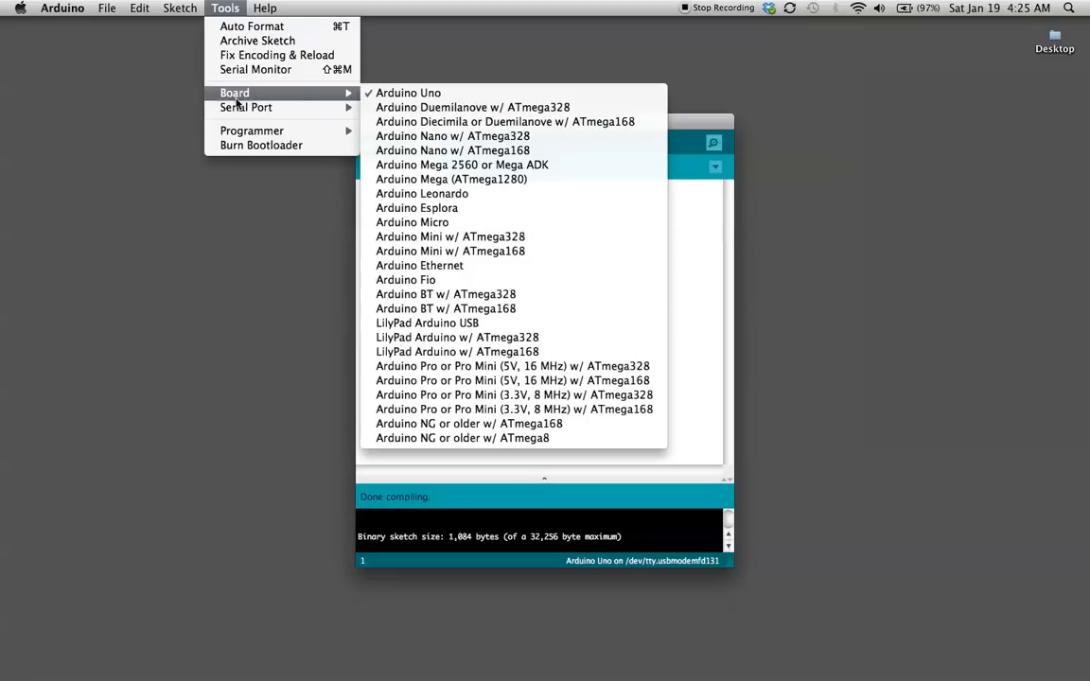
pyautogui.moveTo(409, 93)
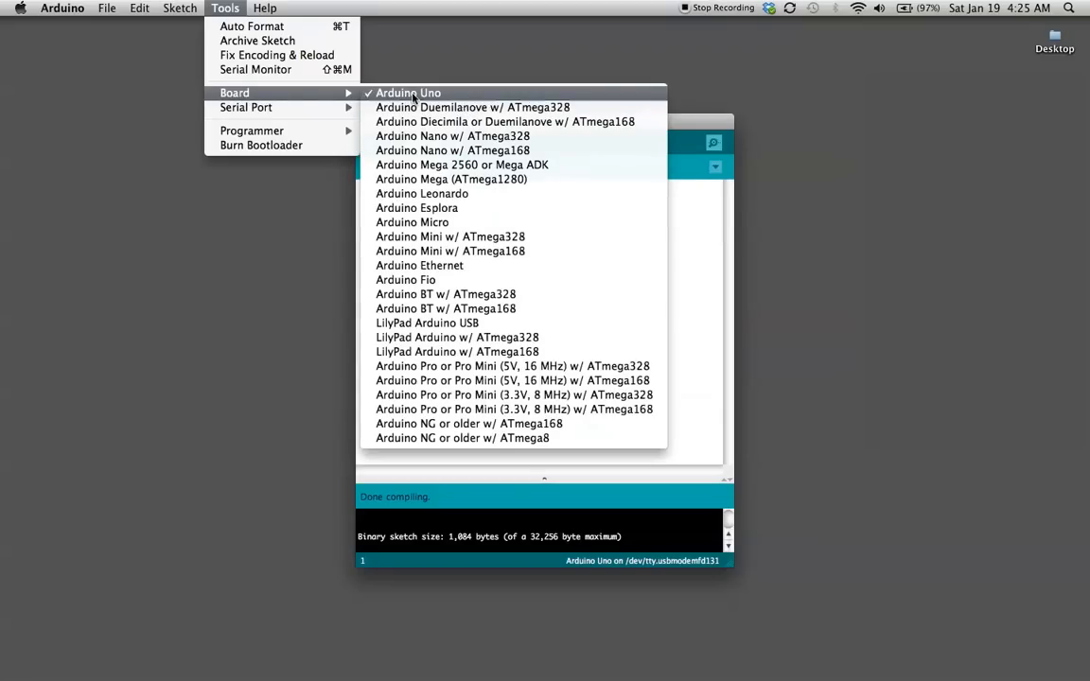
pyautogui.click(408, 93)
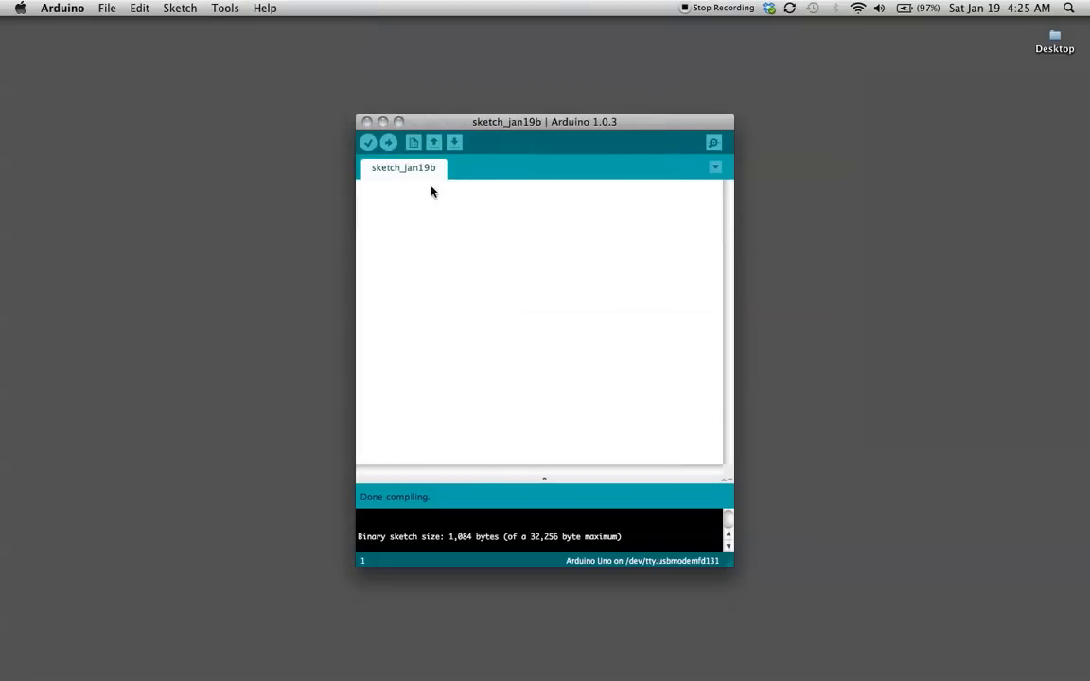
pyautogui.moveTo(444, 265)
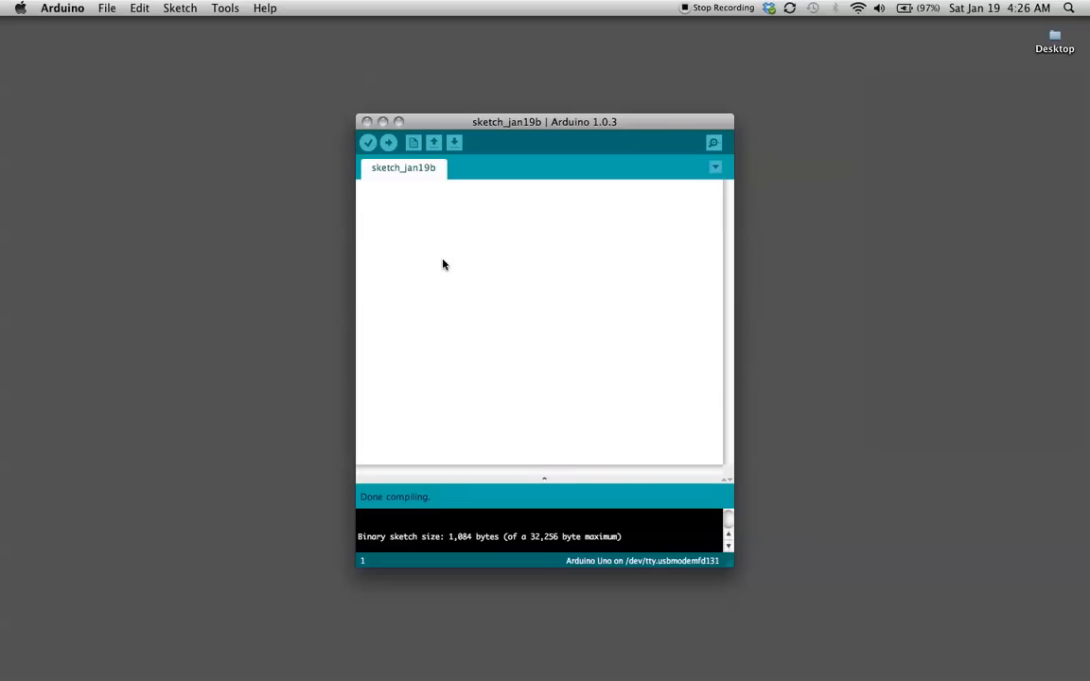
# - Write a // single-line and a /* */ multi-line sample comment, then select all text
pyautogui.write('//single line co')
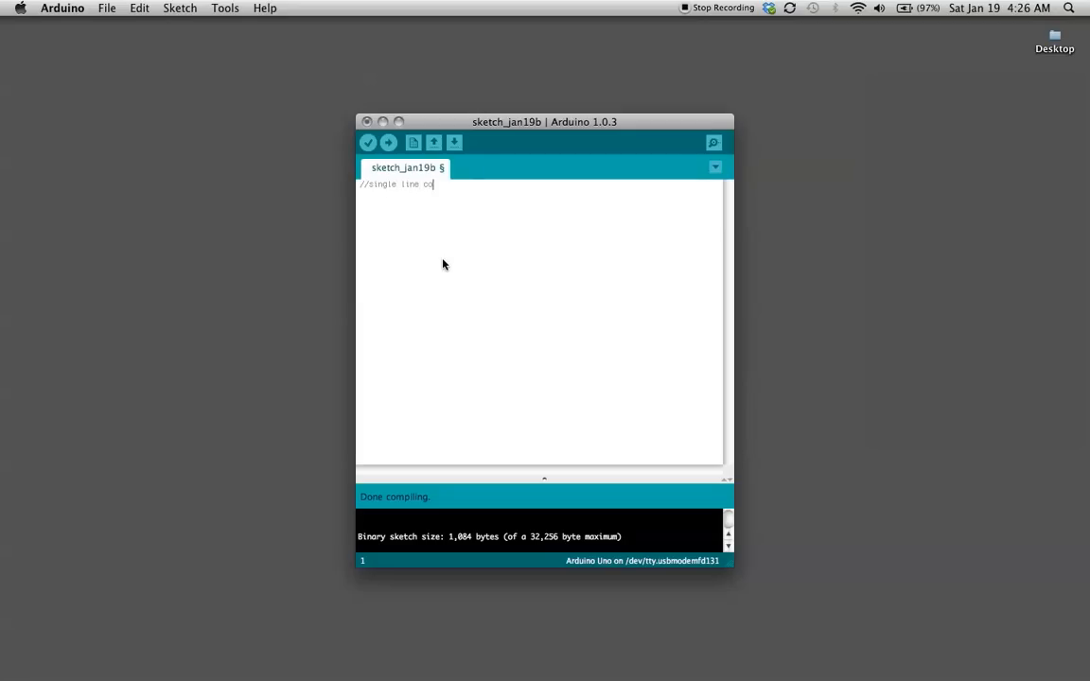
pyautogui.write('mment')
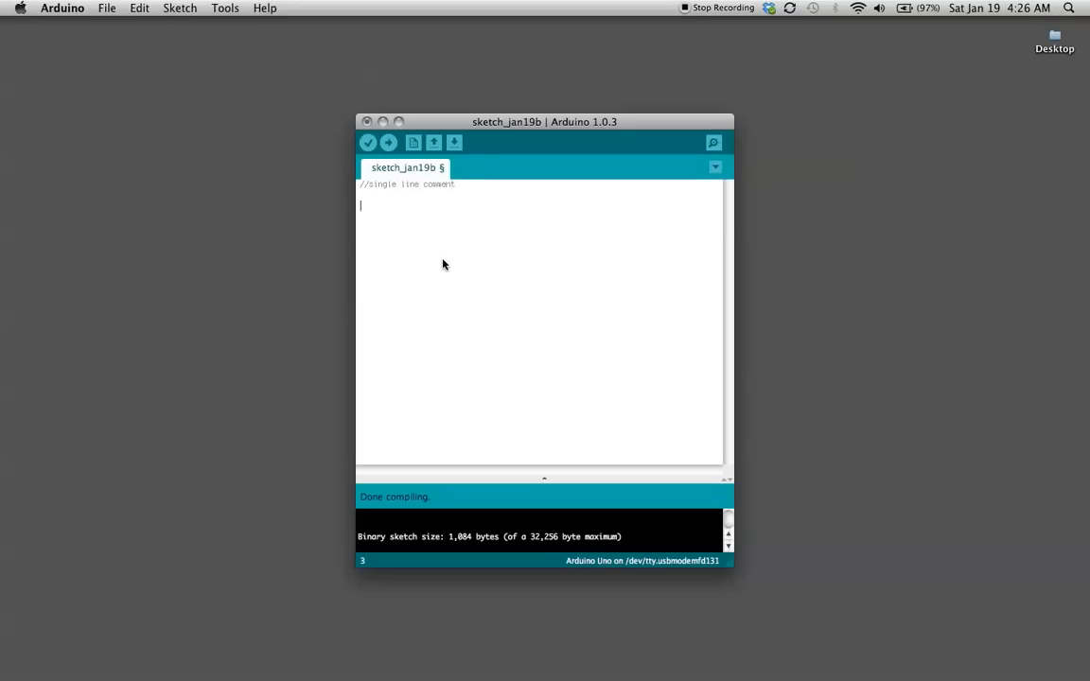
pyautogui.write('/*')
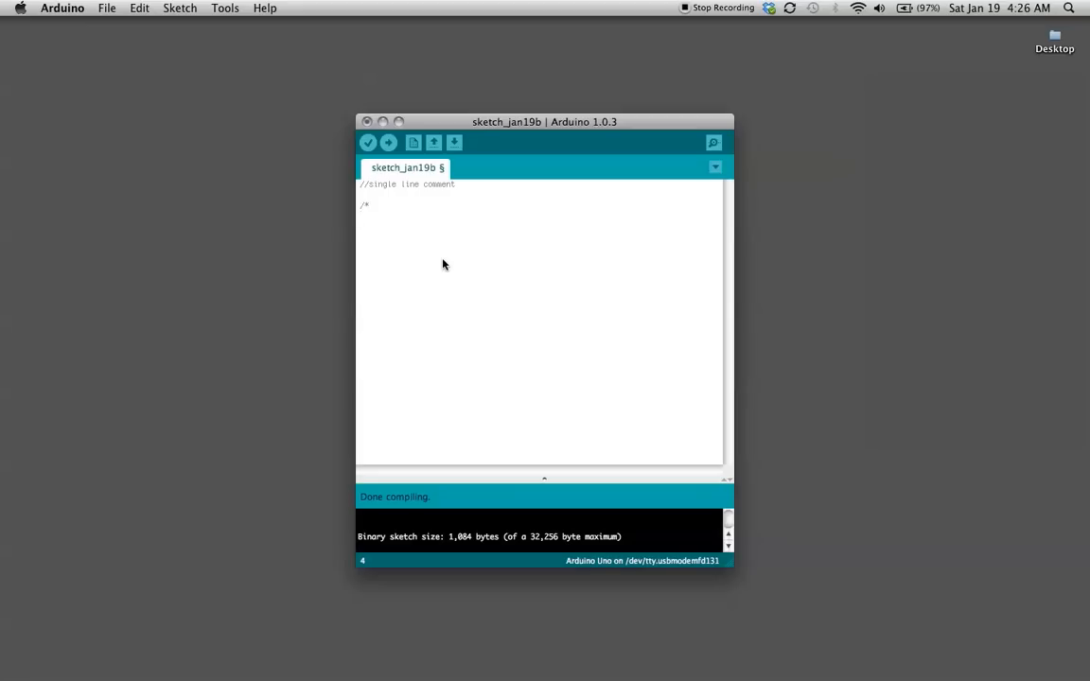
pyautogui.write('multi lin')
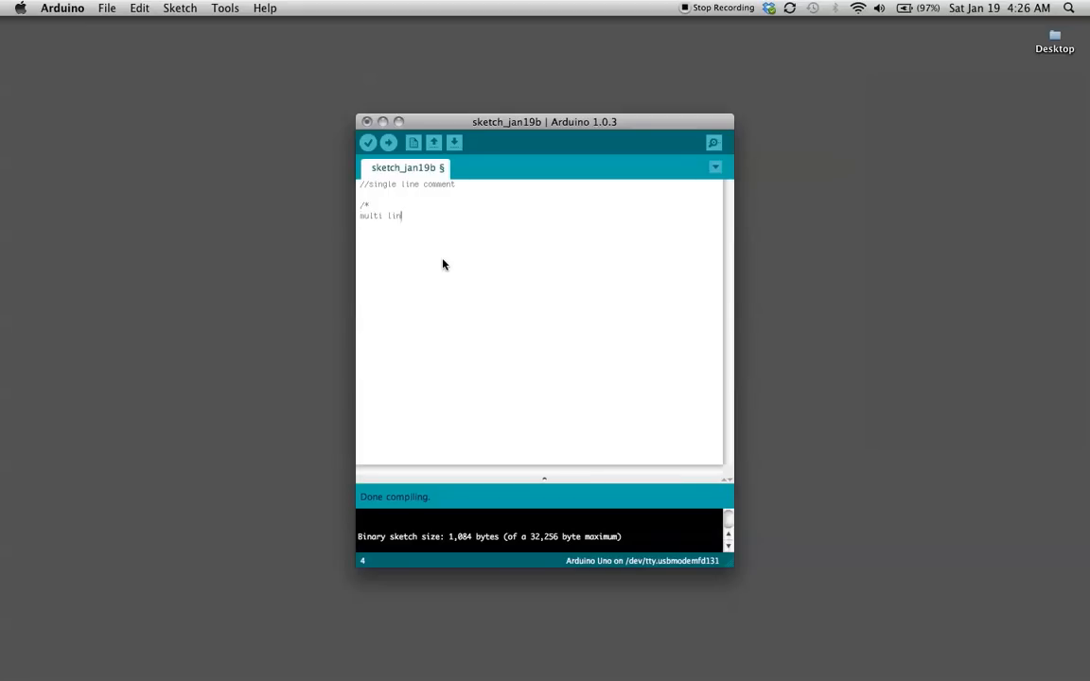
pyautogui.write('comments')
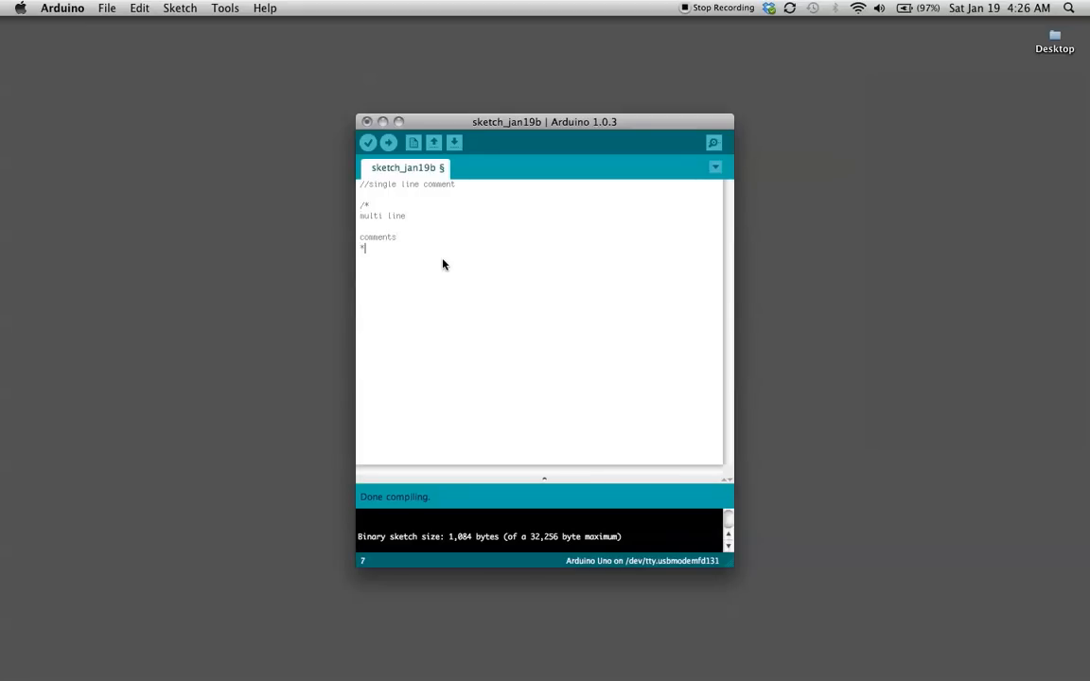
pyautogui.write('/')
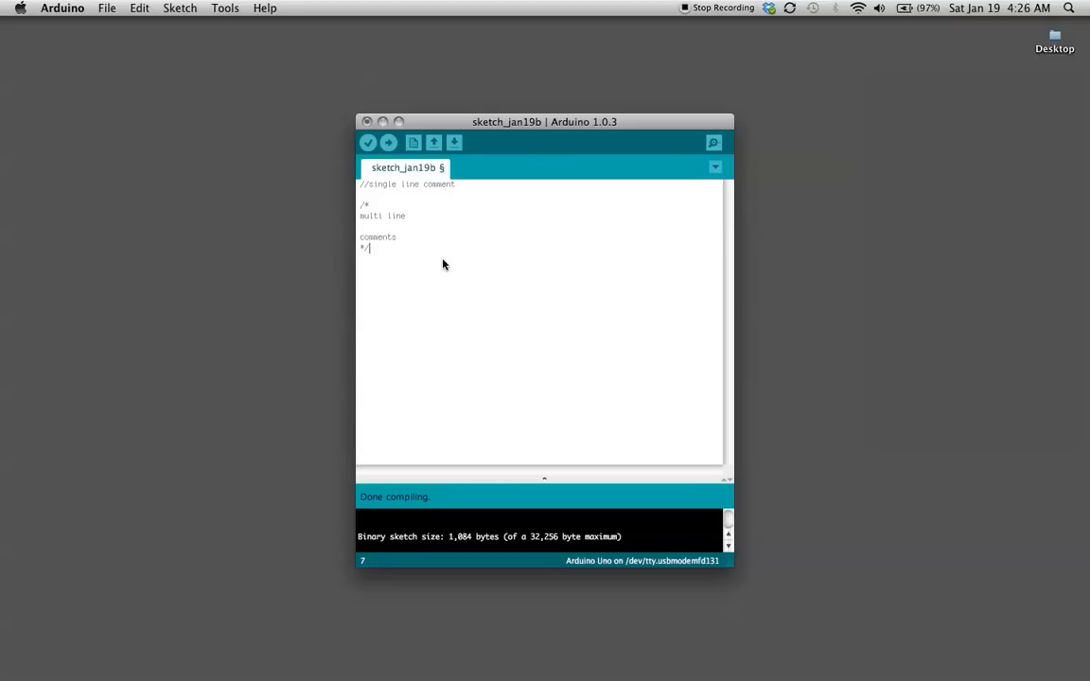
pyautogui.press('cmd+a')
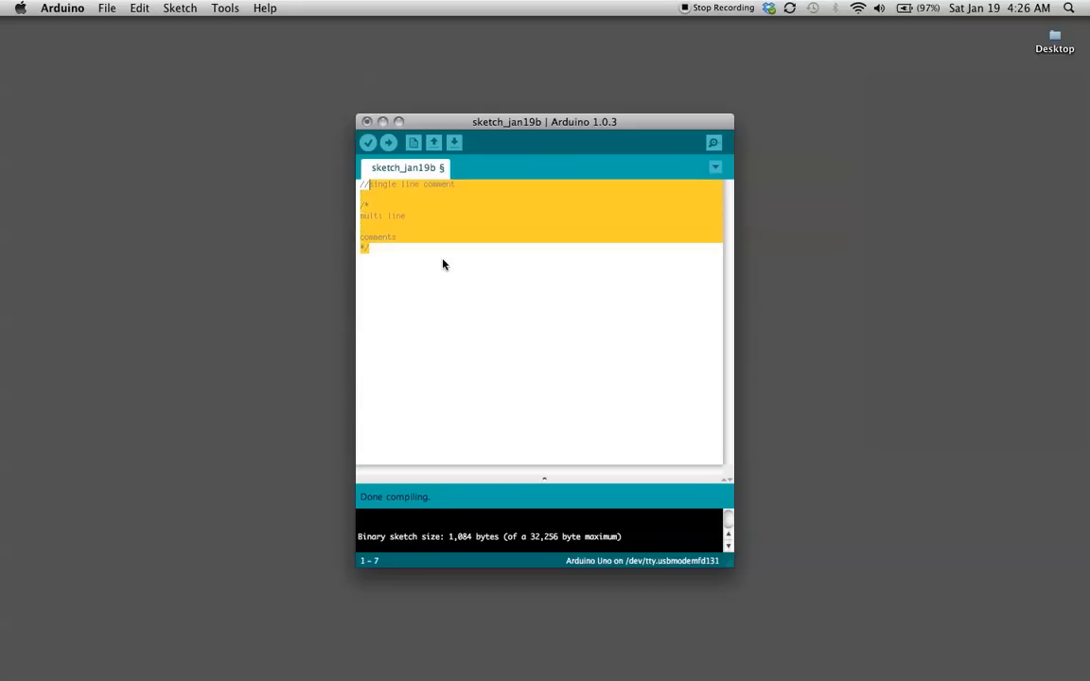
# - Replace the samples with '//my first program' and the declaration 'int ledPin = 13;'
pyautogui.write('//my first')
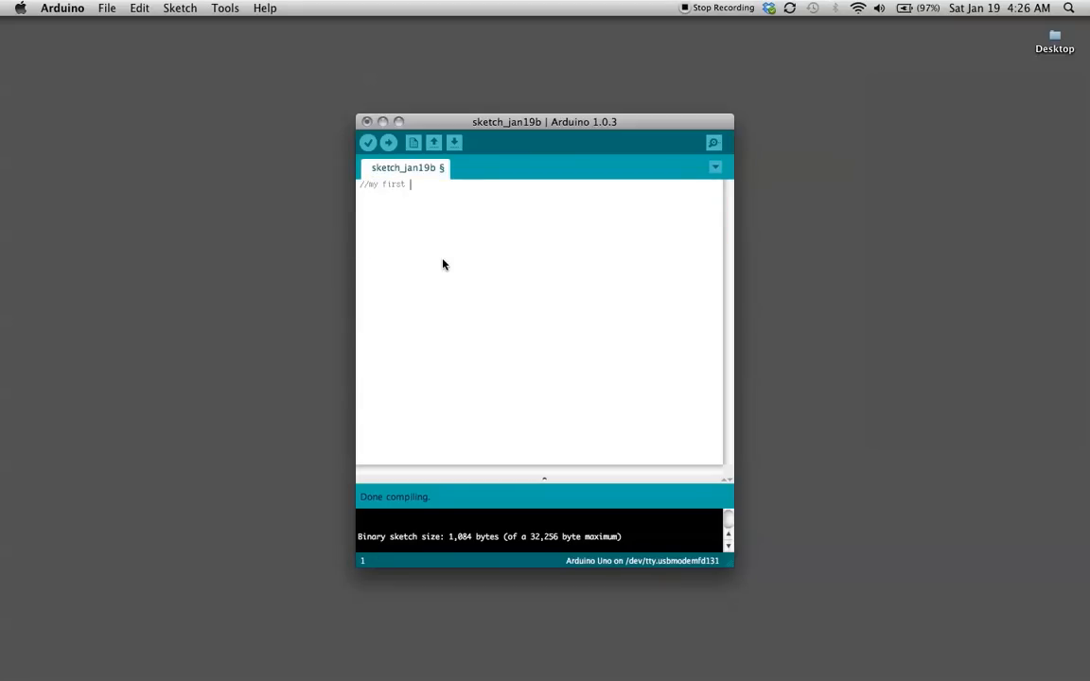
pyautogui.write('program')
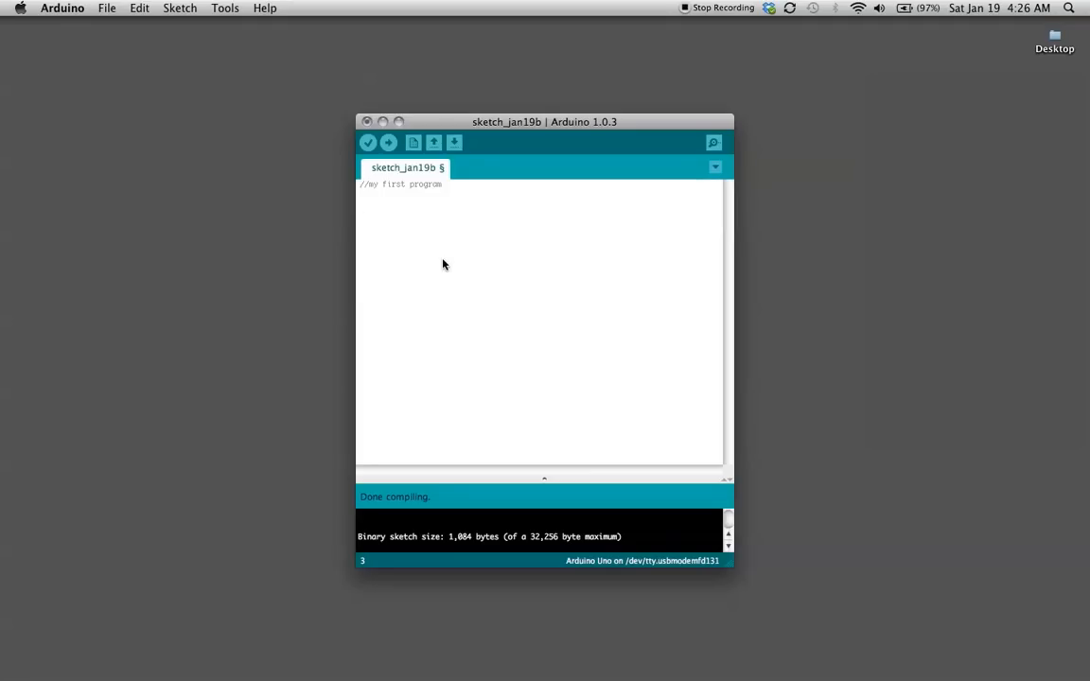
pyautogui.write('int')
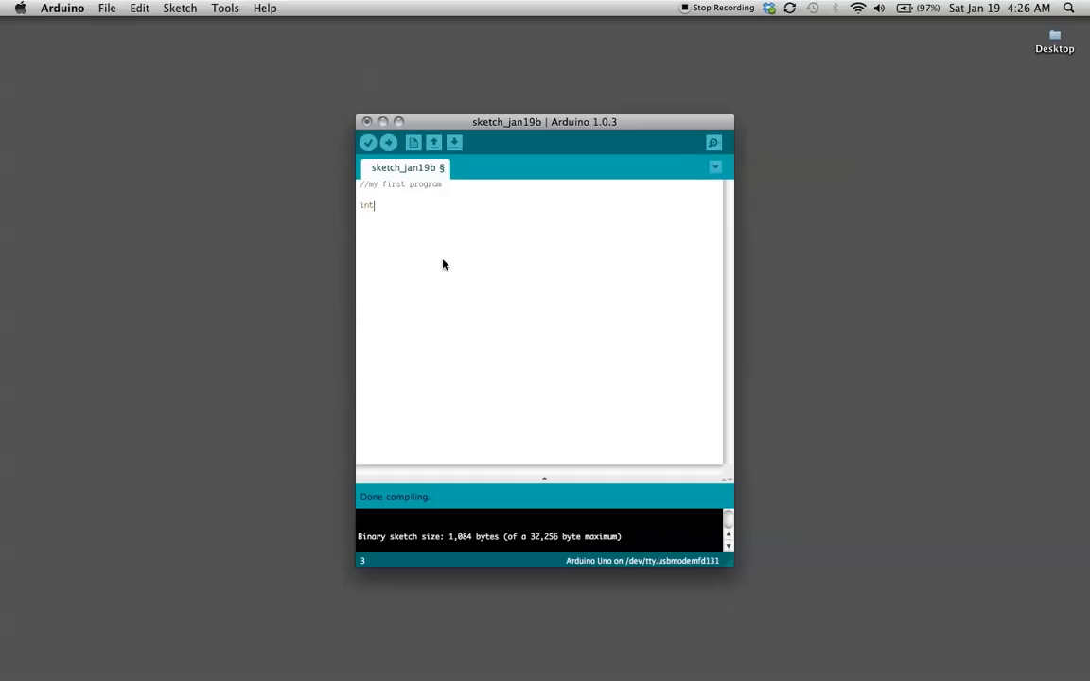
pyautogui.write('le')
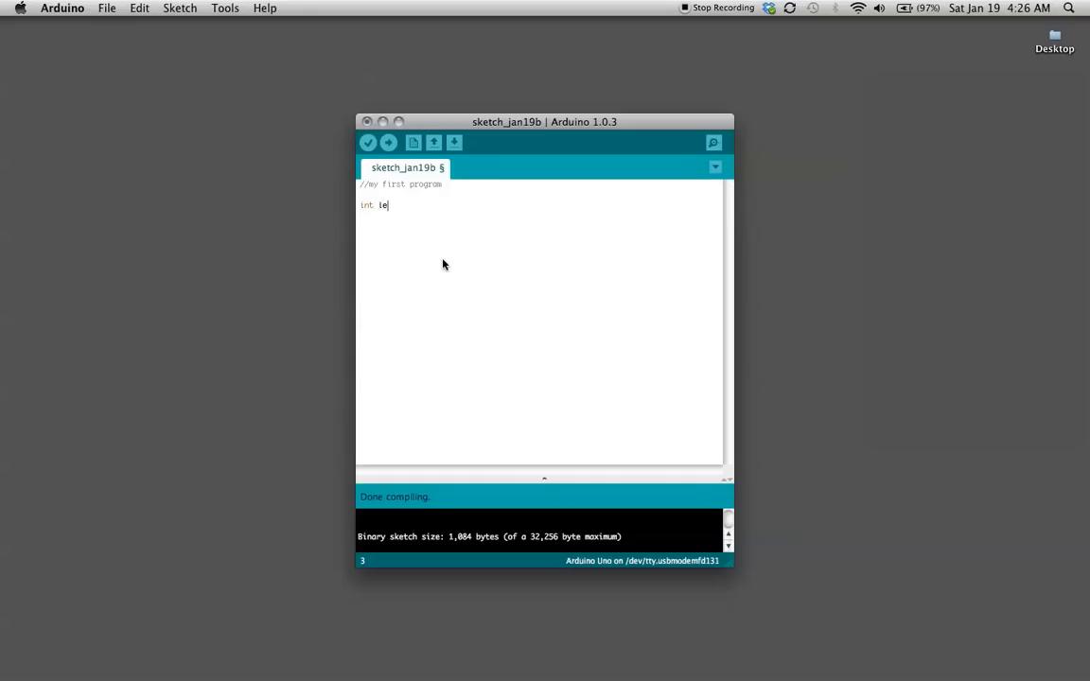
pyautogui.write('dPin')
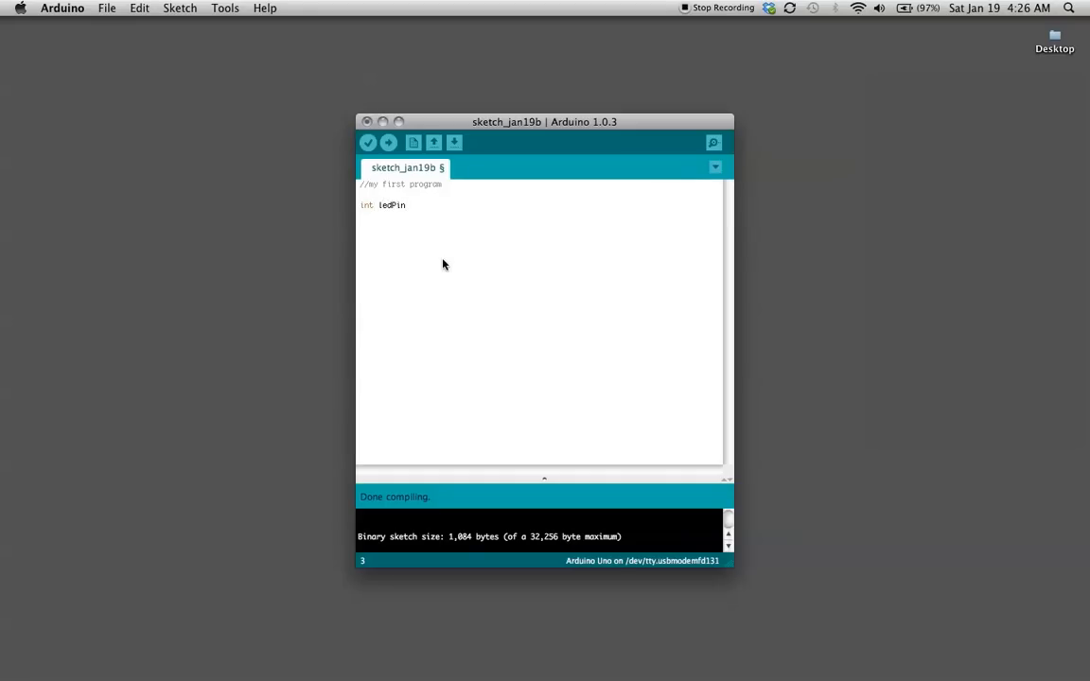
pyautogui.write('= 13;')
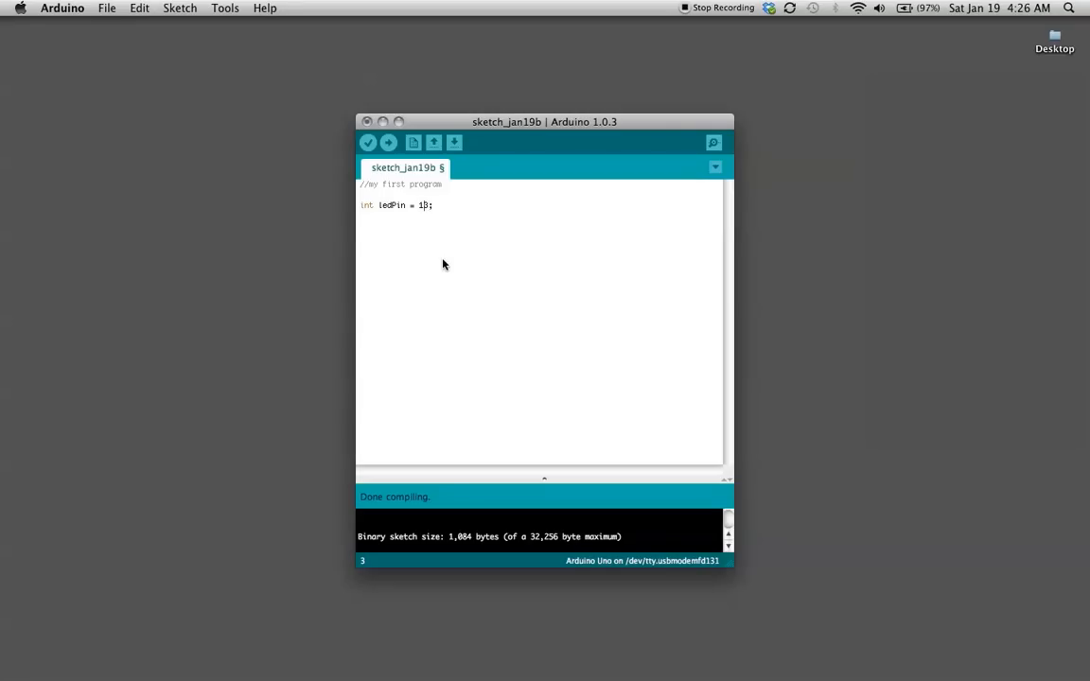
pyautogui.write('3')
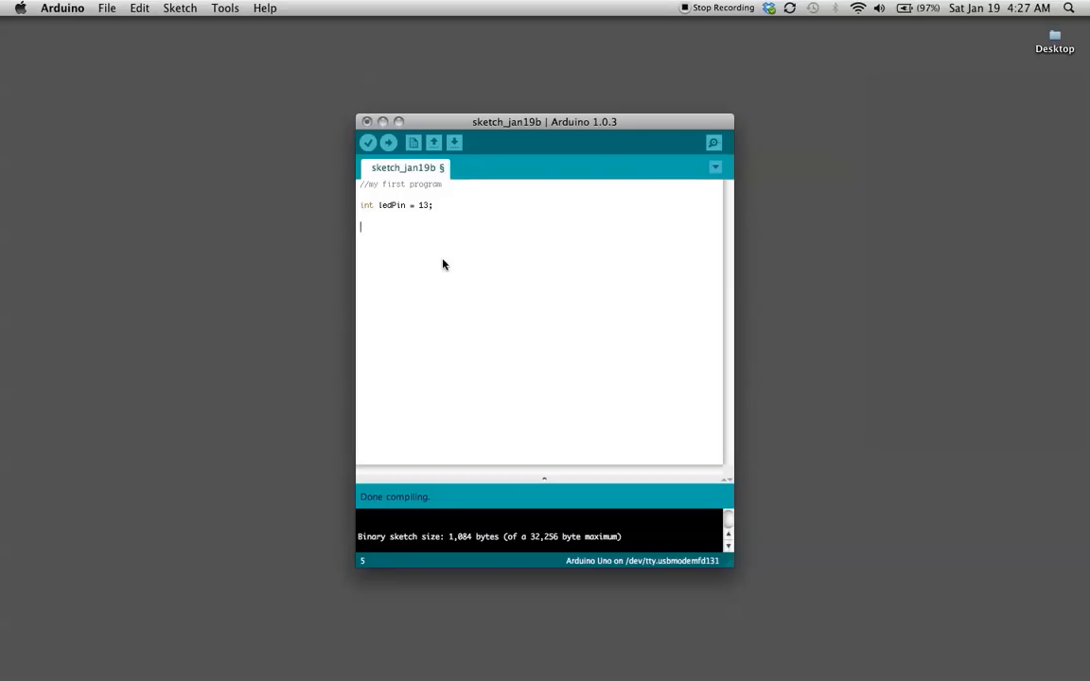
# - Add empty 'void setup () { }' and 'void loop () { }' functions, fixing a typo in loop
pyautogui.write('void setup')
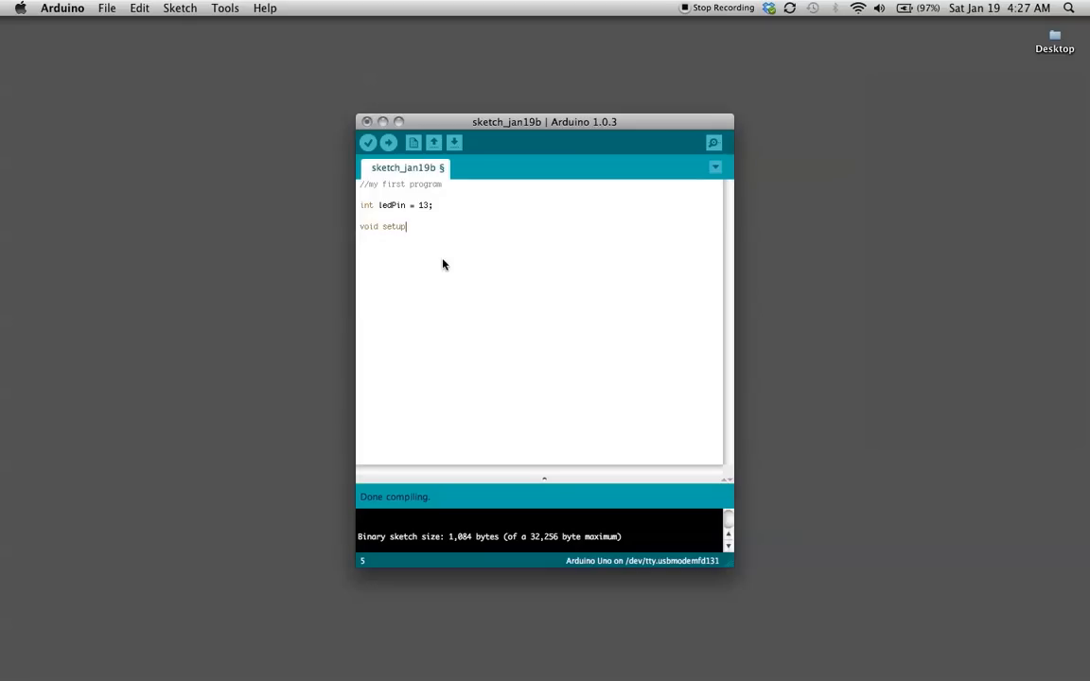
pyautogui.write('()')
pyautogui.write('{')
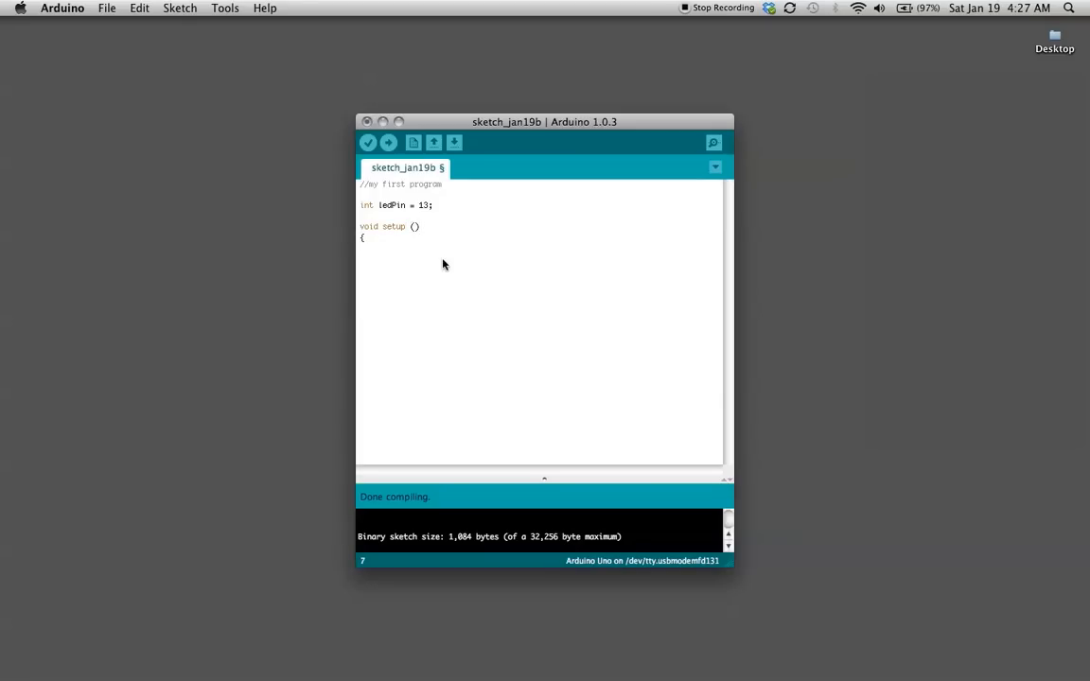
pyautogui.write('}')
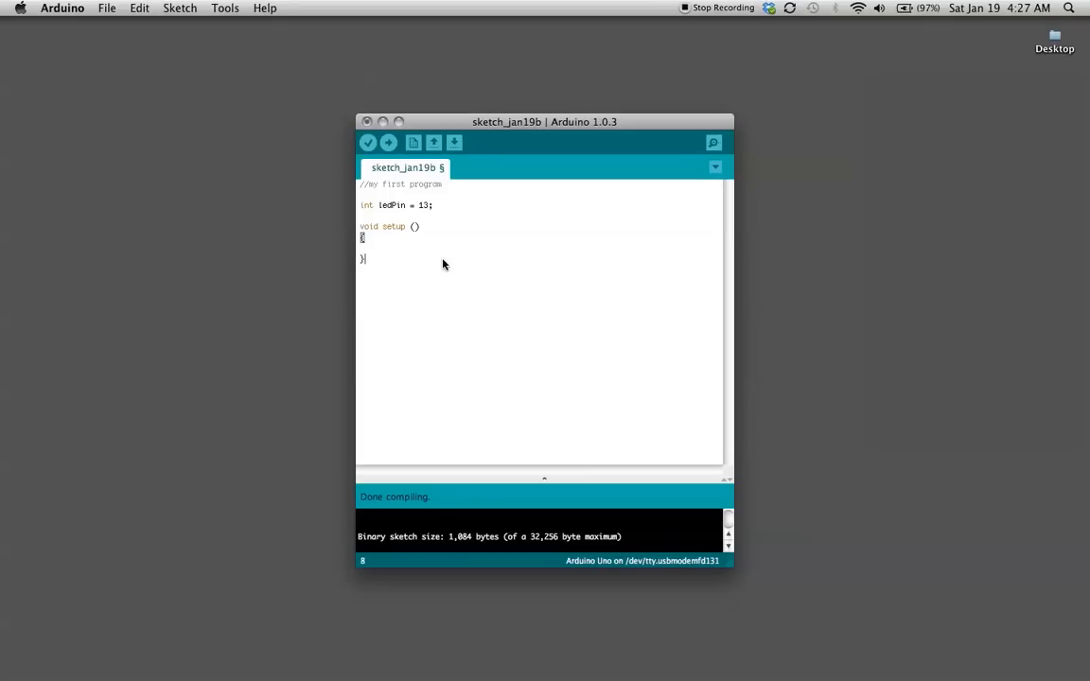
pyautogui.write('void loops')
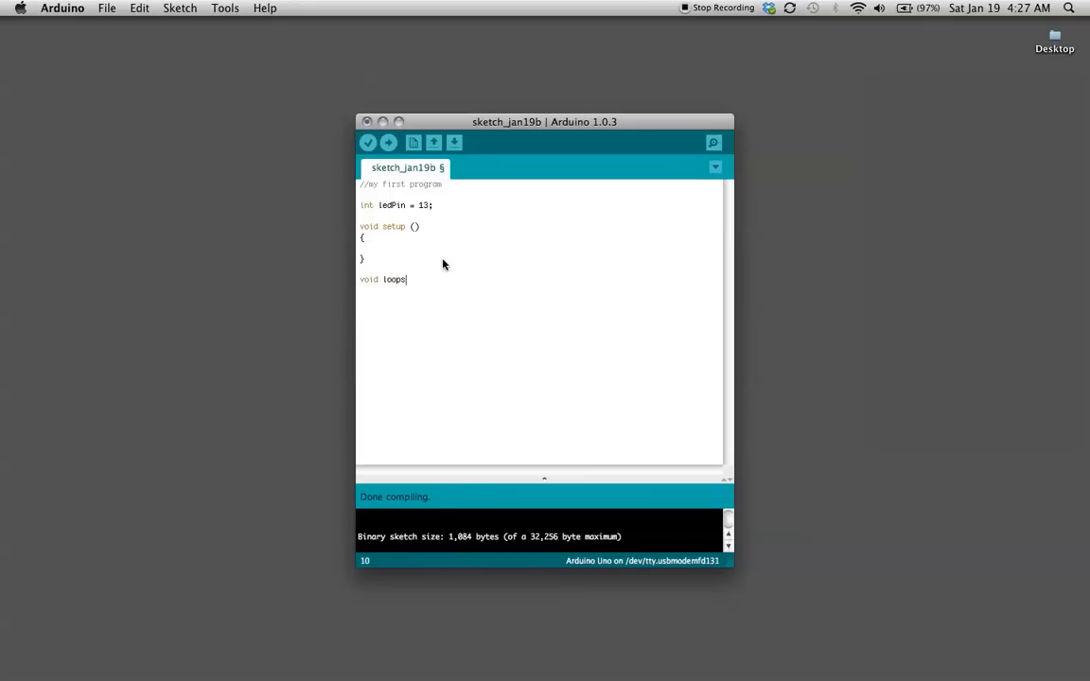
pyautogui.press('backspace')
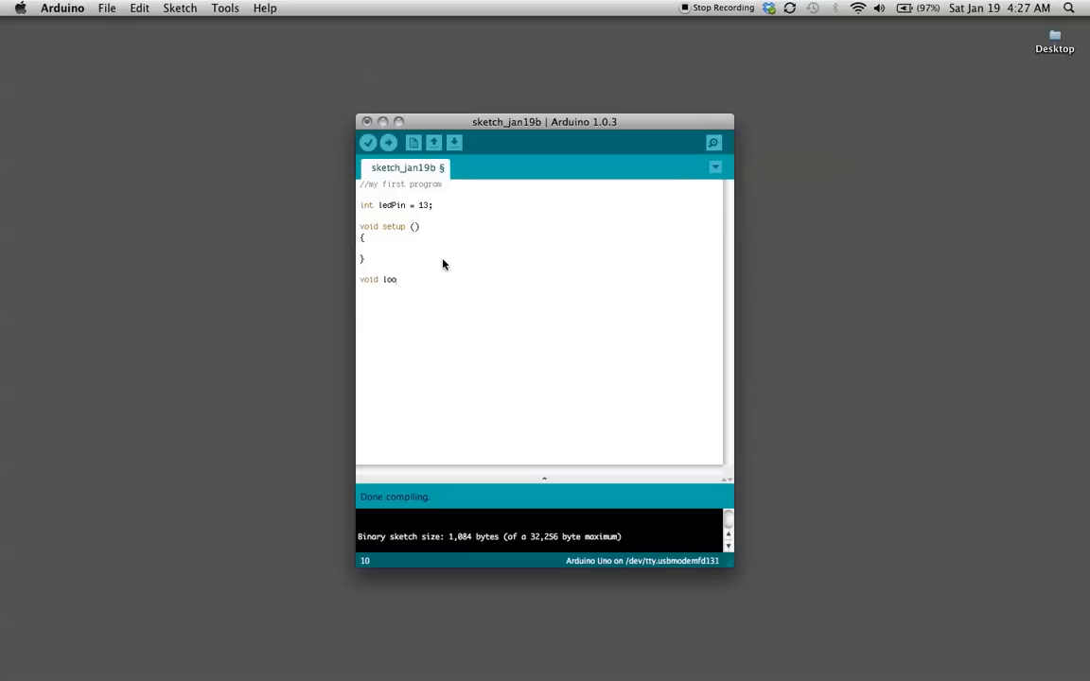
pyautogui.write('p ()')
pyautogui.write('}')
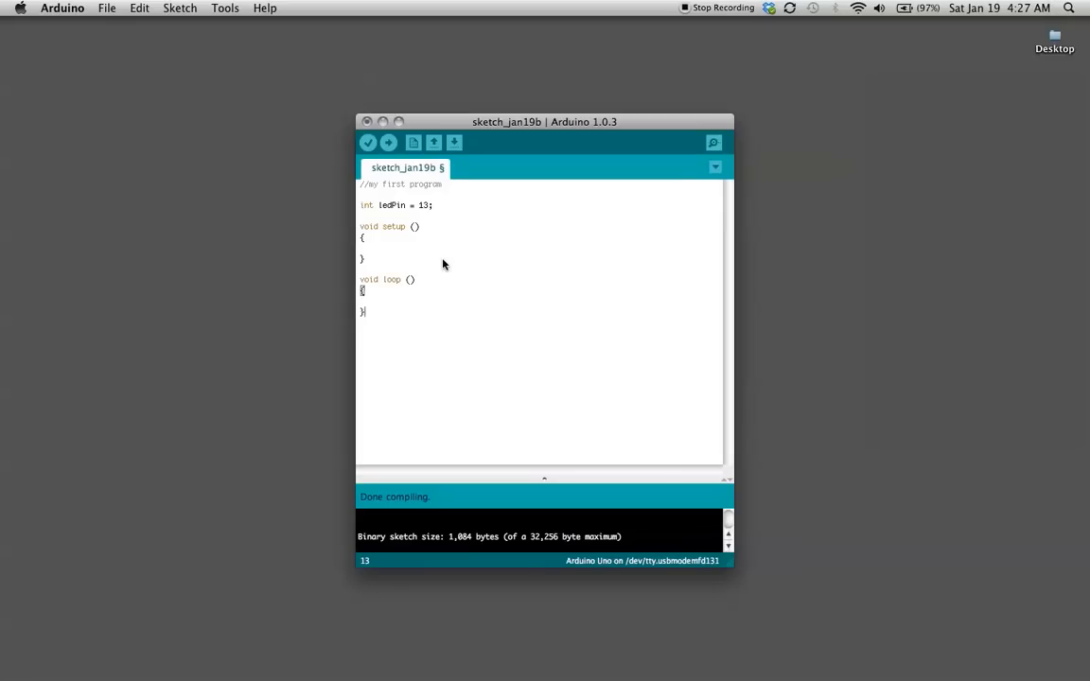
pyautogui.moveTo(426, 243)
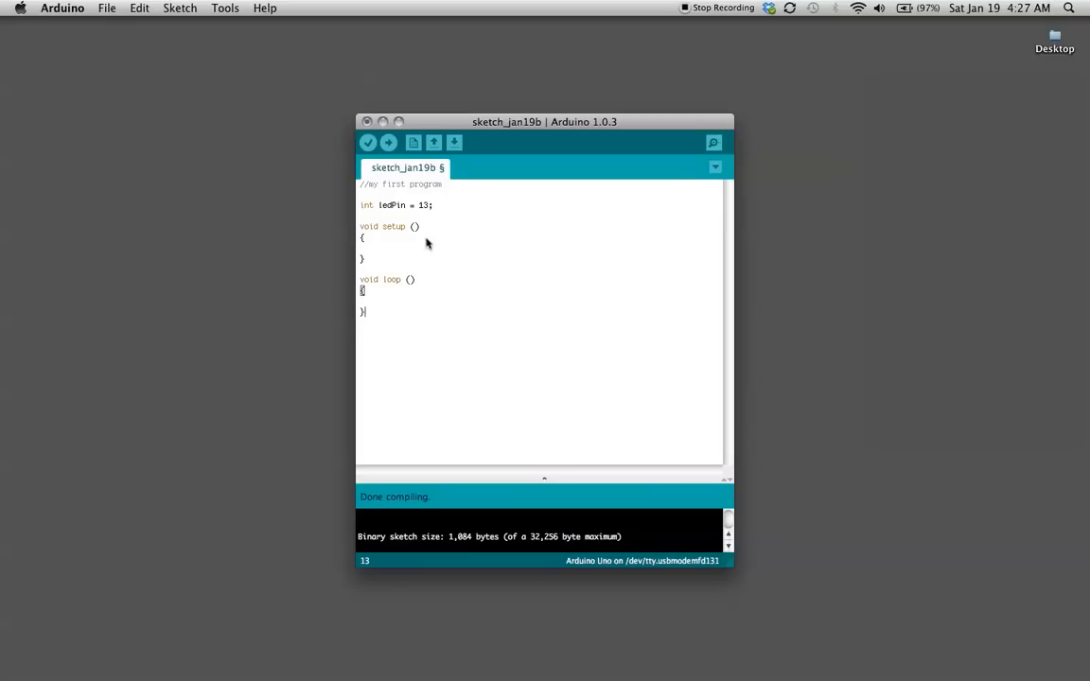
# - Comment setup with '//runs once and initializes'
pyautogui.write('//')
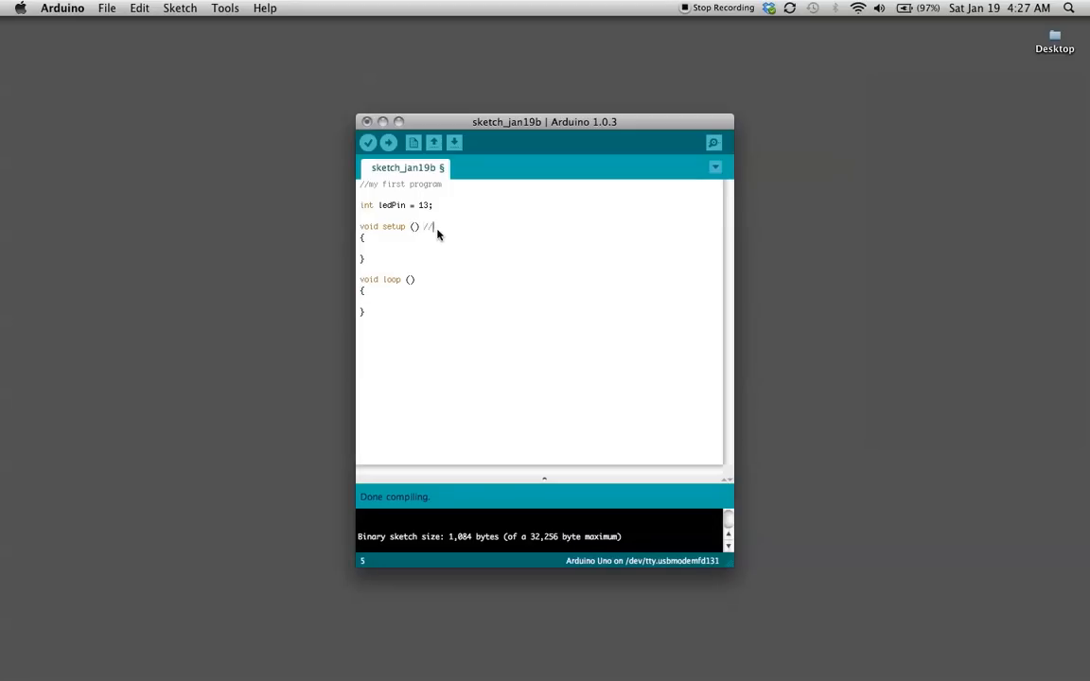
pyautogui.write('runs once and')
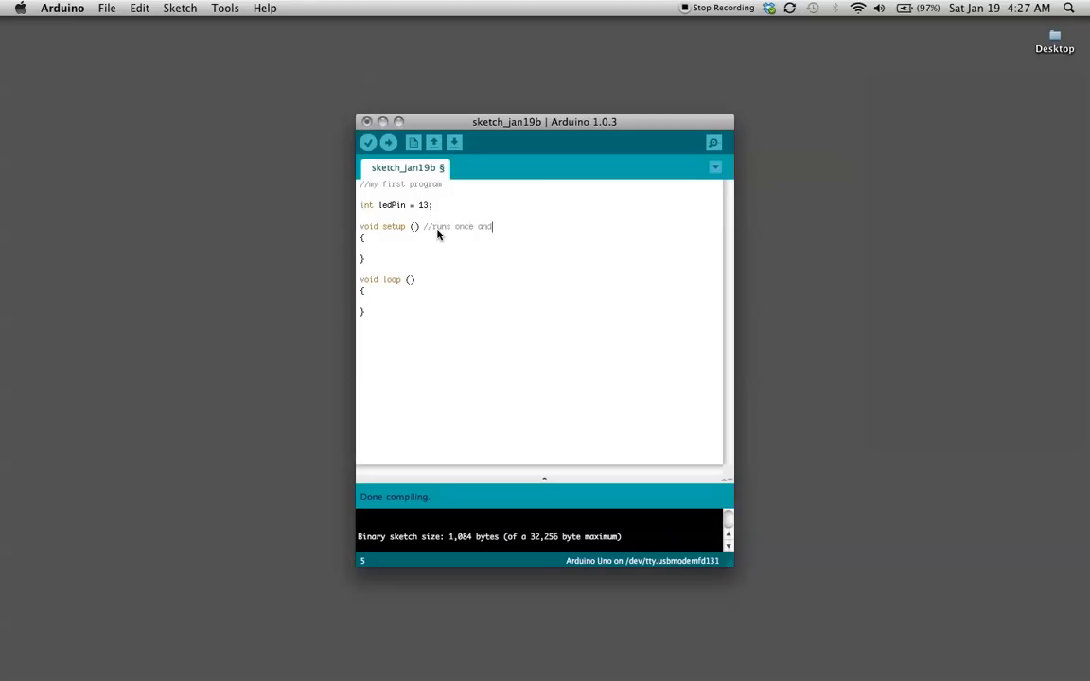
pyautogui.write('int')
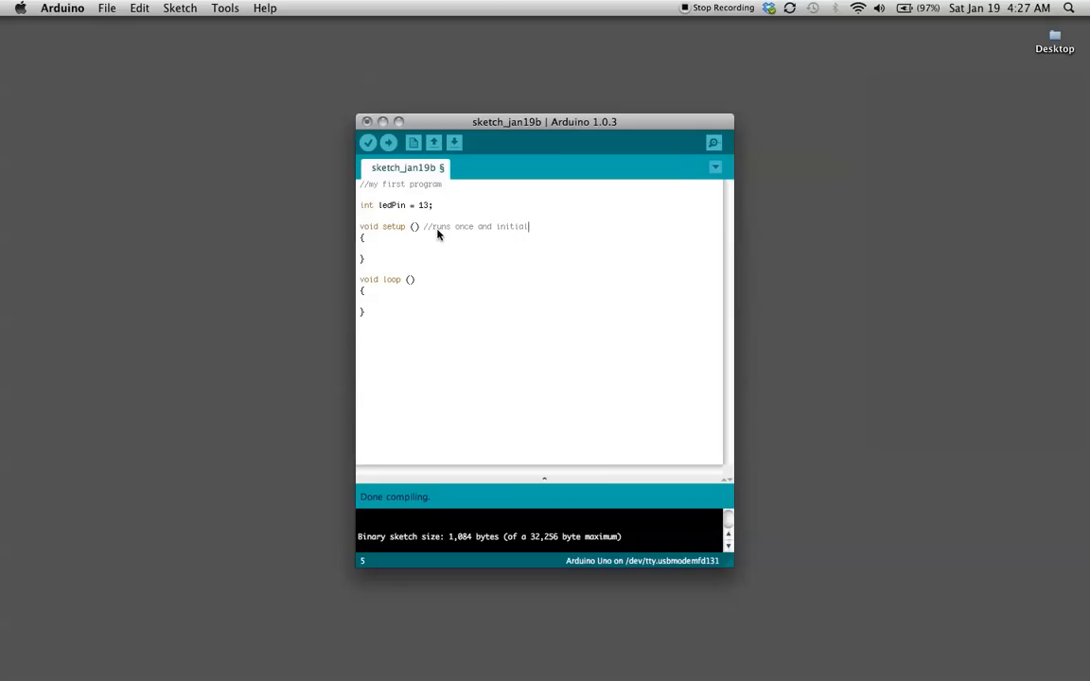
pyautogui.write('ze')
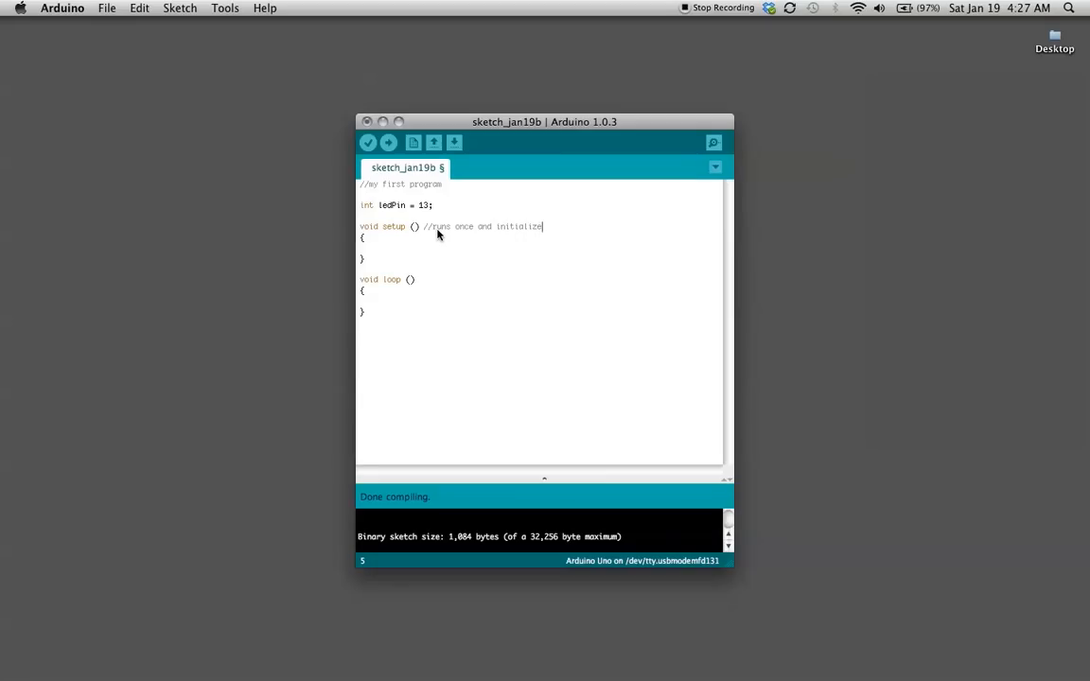
pyautogui.write('s')
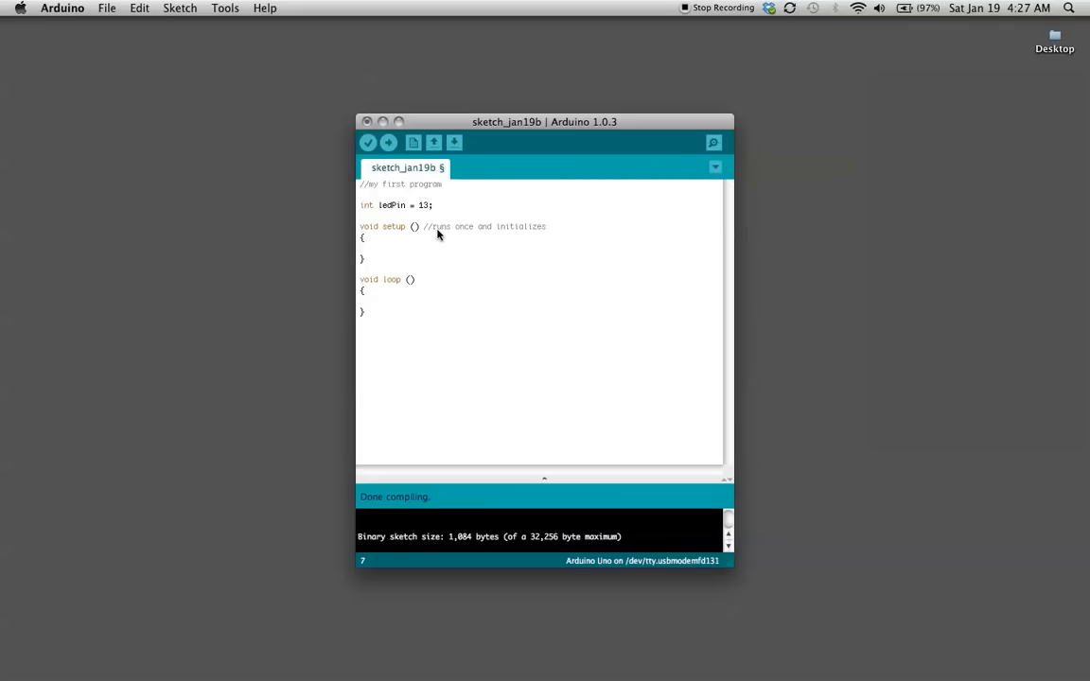
# - Write 'pinMode (ledPin, OUTPUT);' inside setup()
pyautogui.write('pinM')
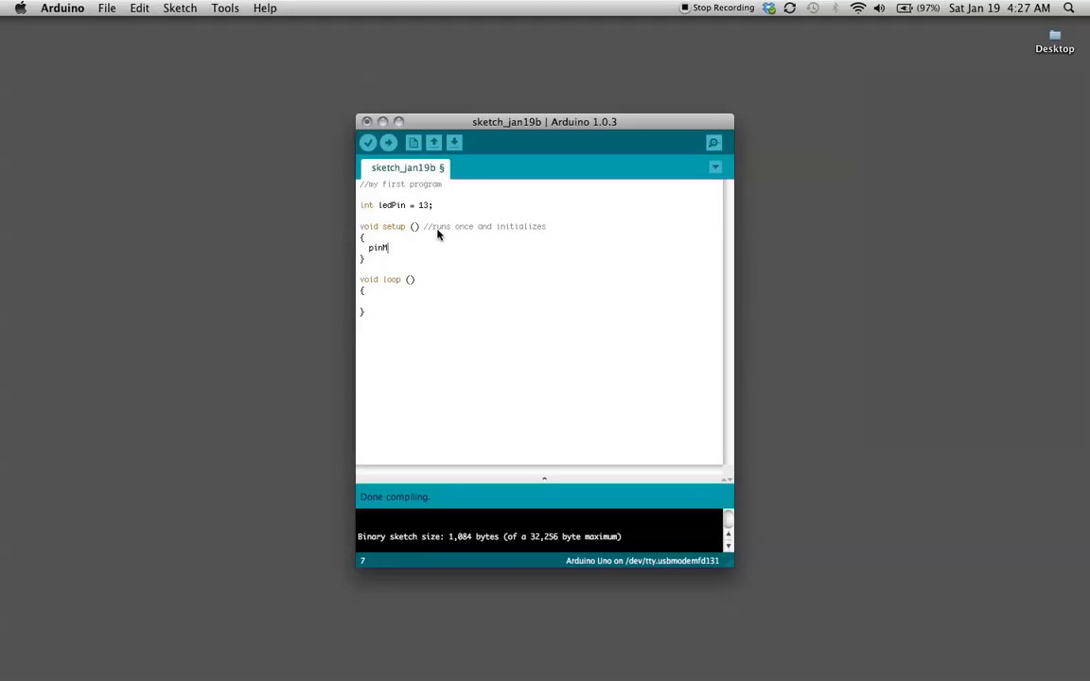
pyautogui.write('Mode (')
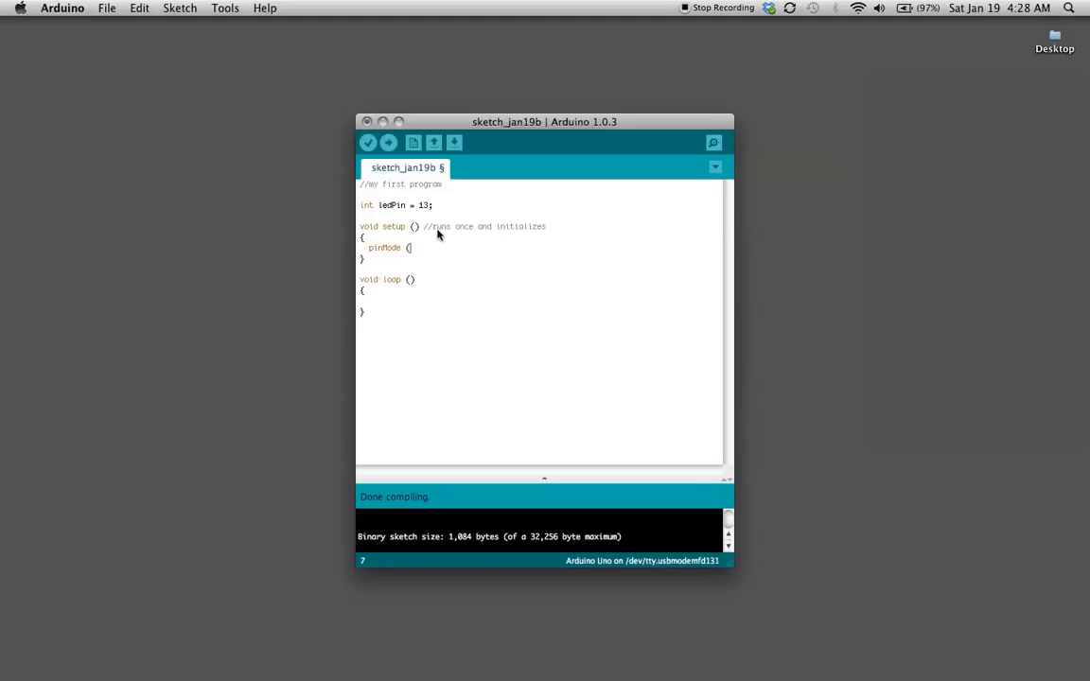
pyautogui.write('led')
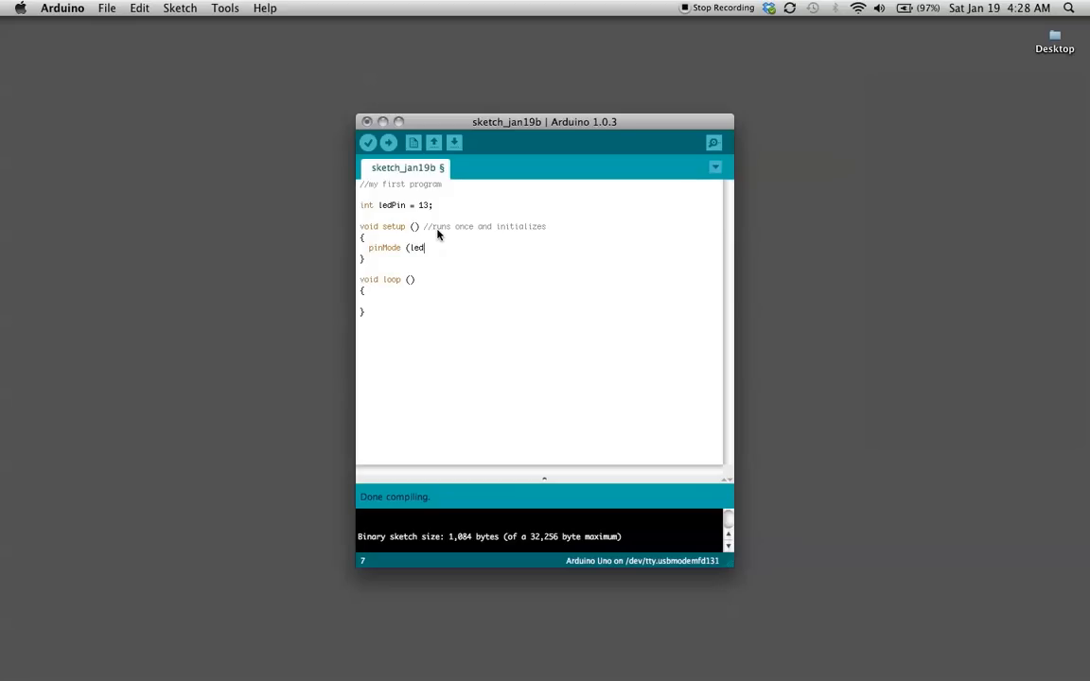
pyautogui.write('Pin,')
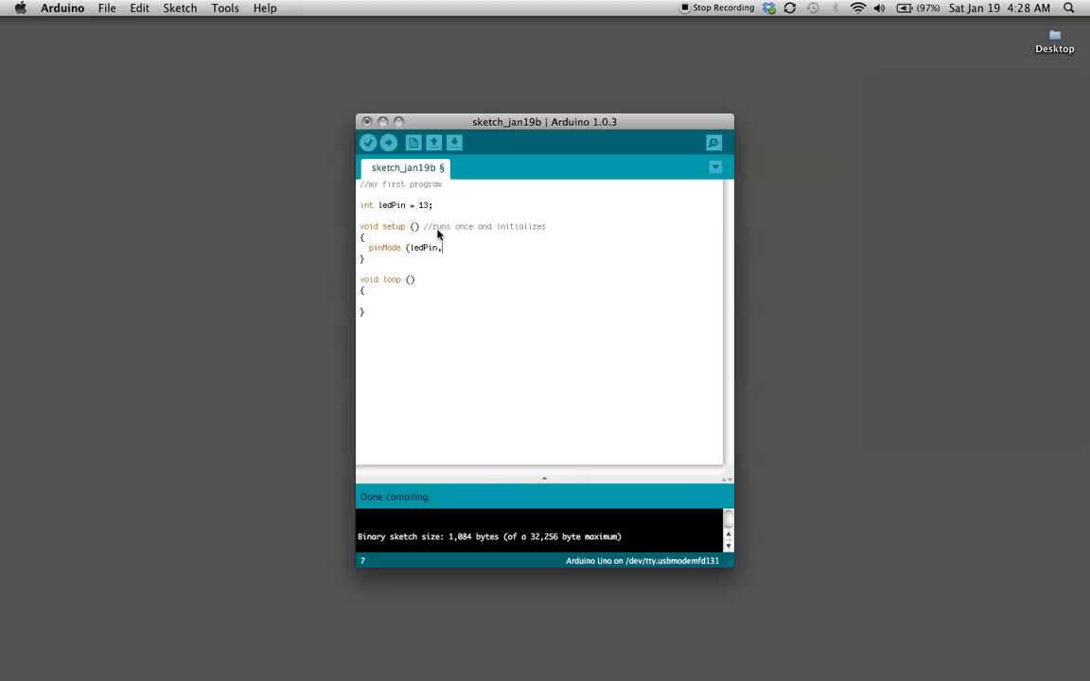
pyautogui.write('OUTPUT')
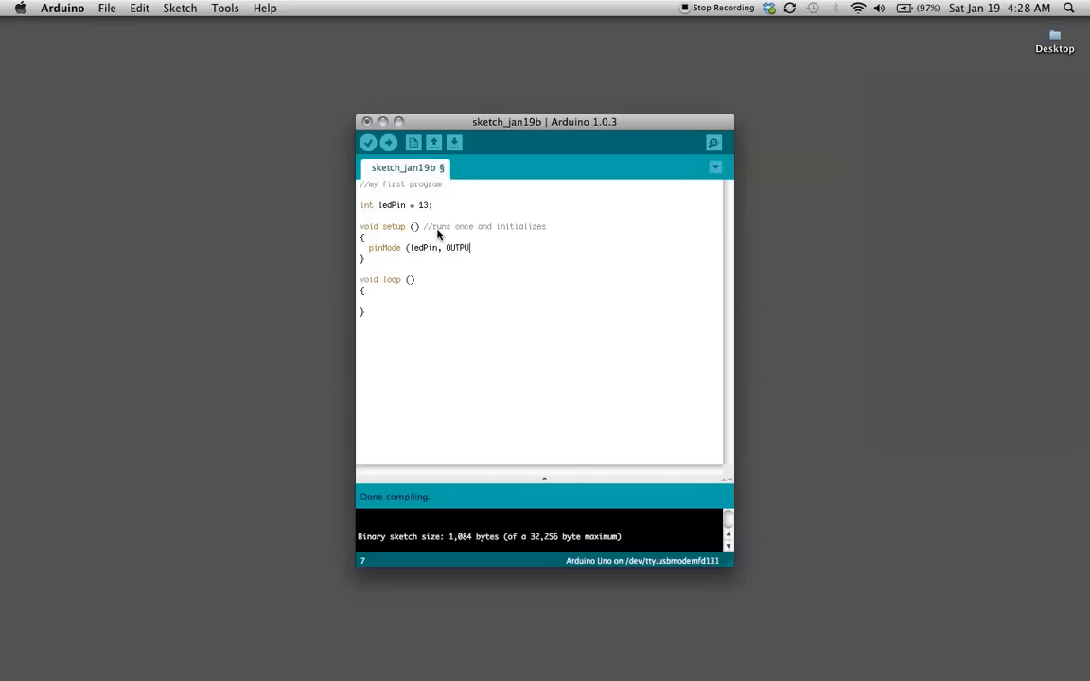
pyautogui.write(');')
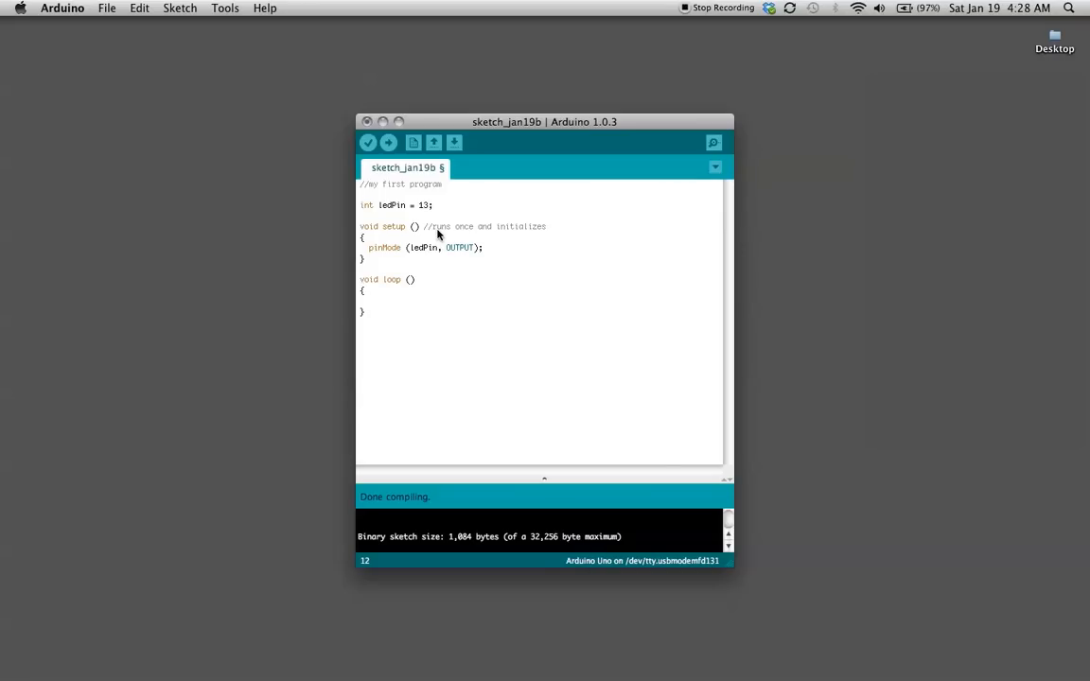
# - In loop(), write 'digitalWrite(ledPin, HIGH);' followed by 'delay(1000);'
pyautogui.write('di')
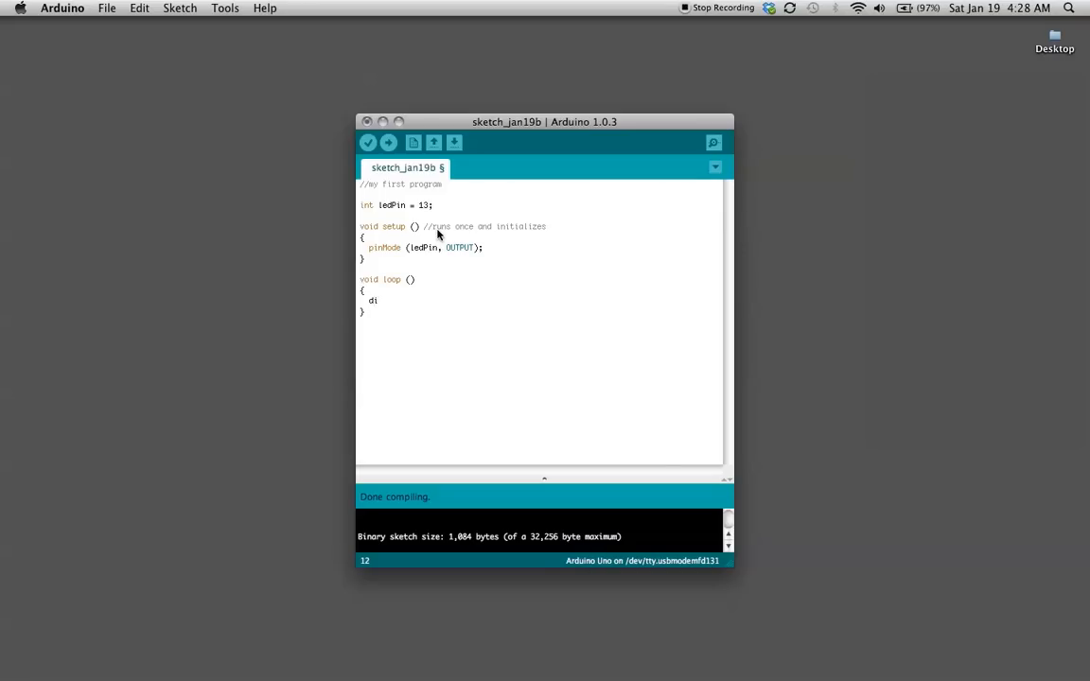
pyautogui.write('gitalW')
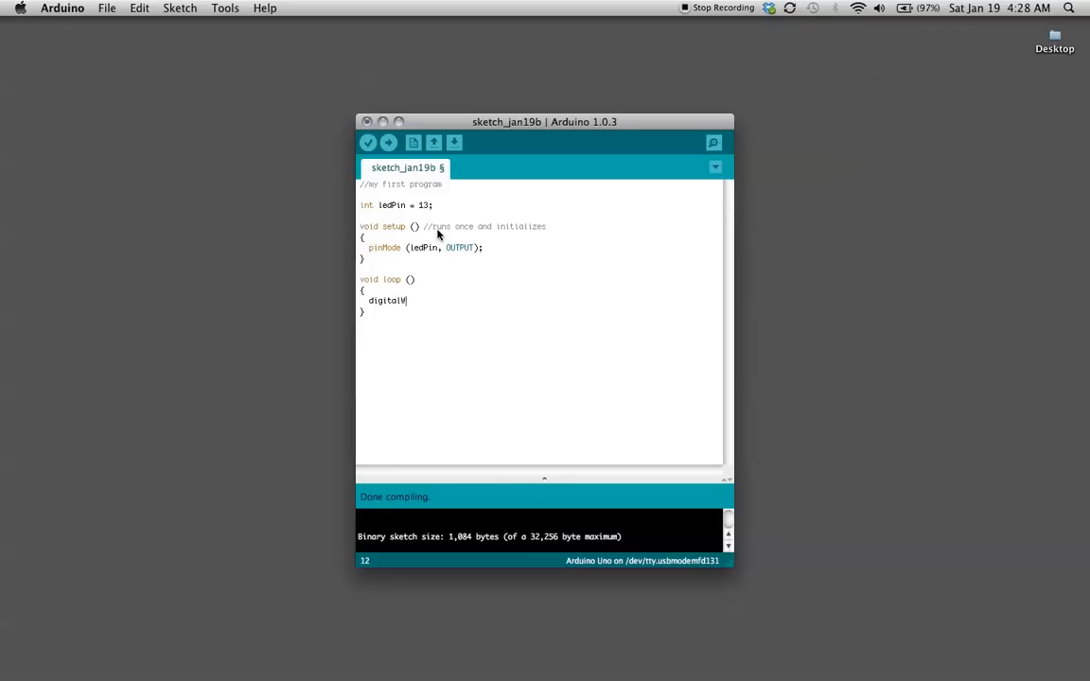
pyautogui.write('rite')
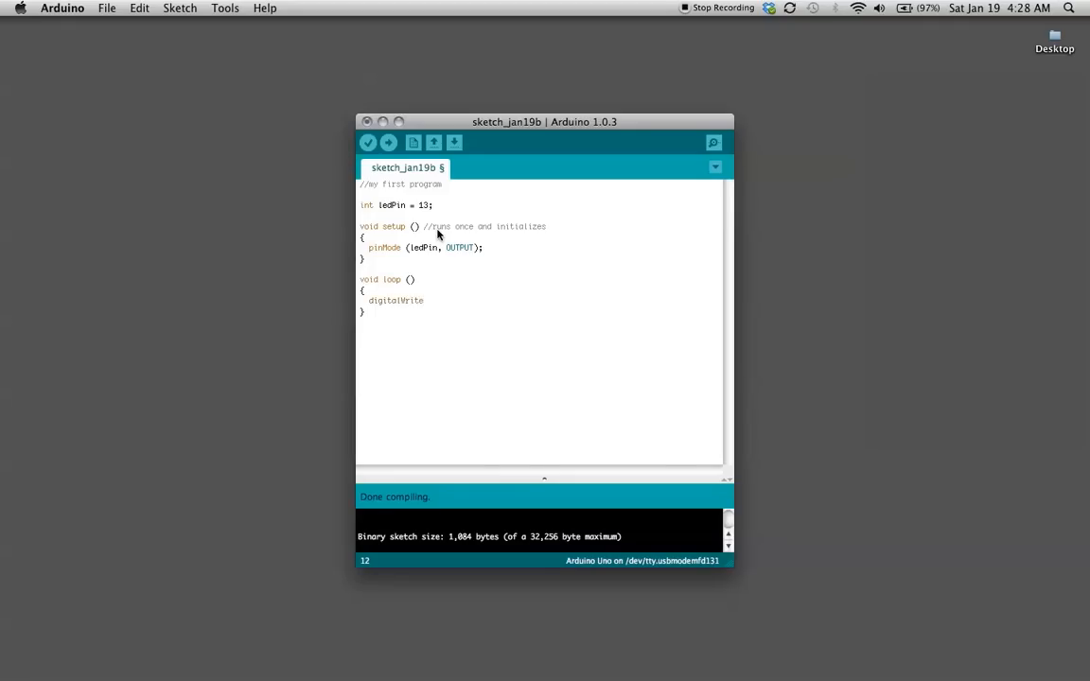
pyautogui.write('(')
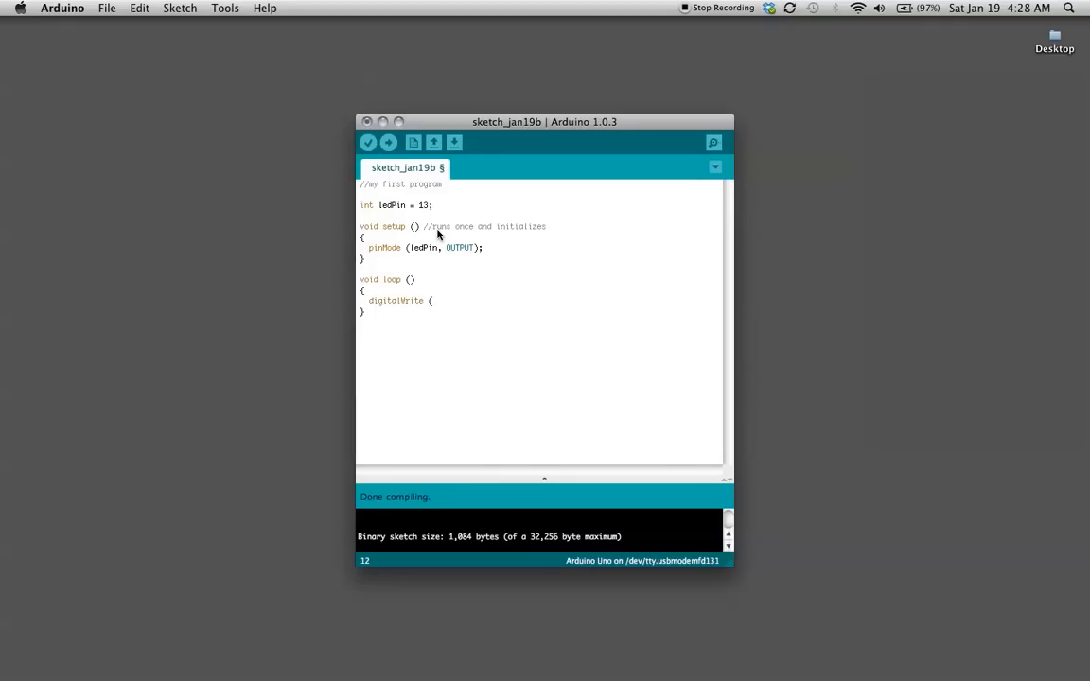
pyautogui.write('ledPin')
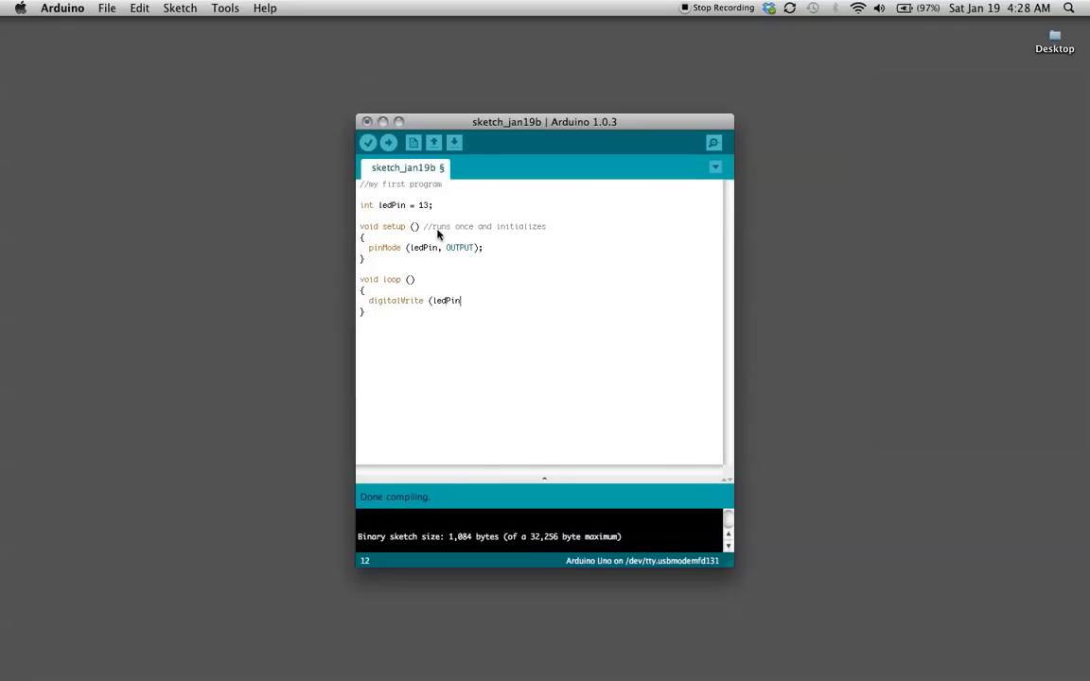
pyautogui.write(',')
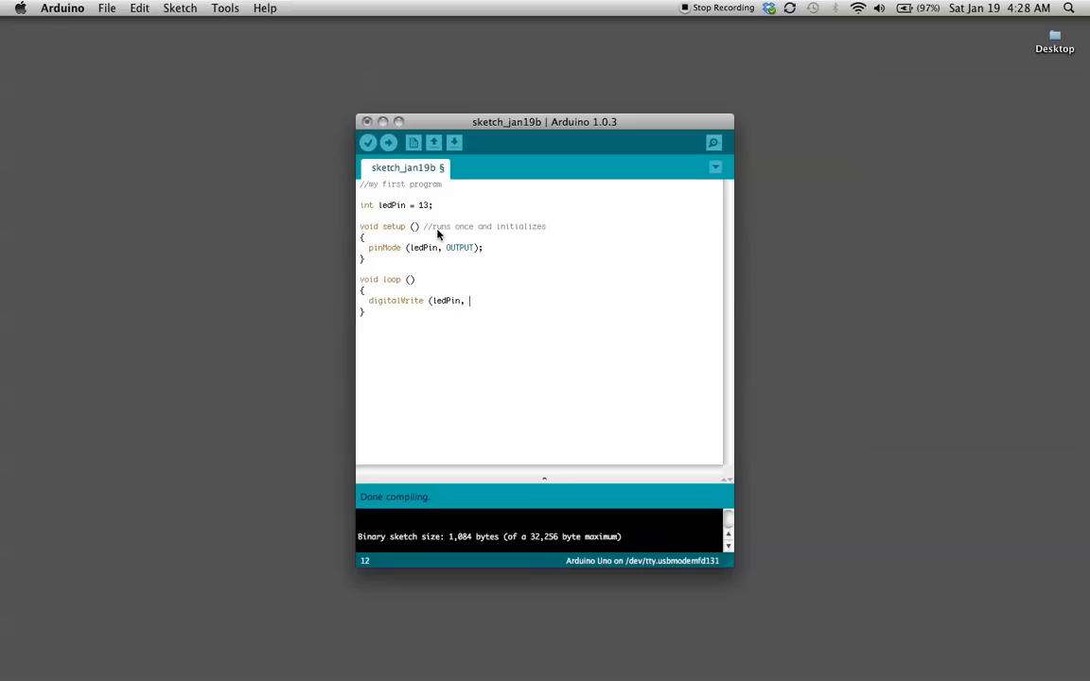
pyautogui.write('HIGH)')
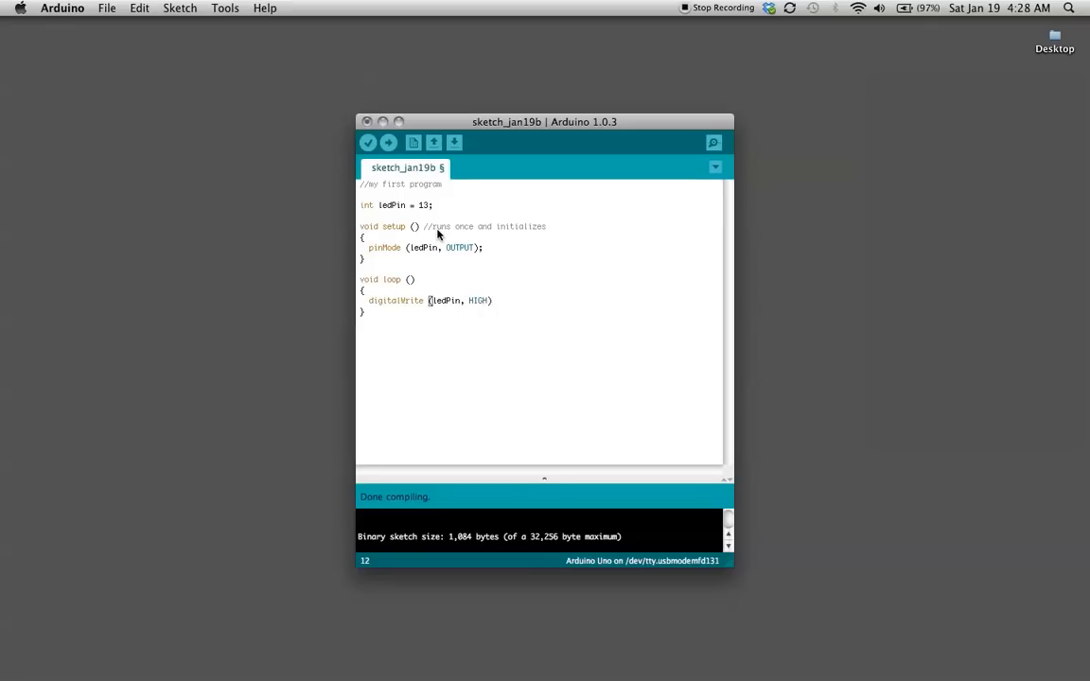
pyautogui.write(';')
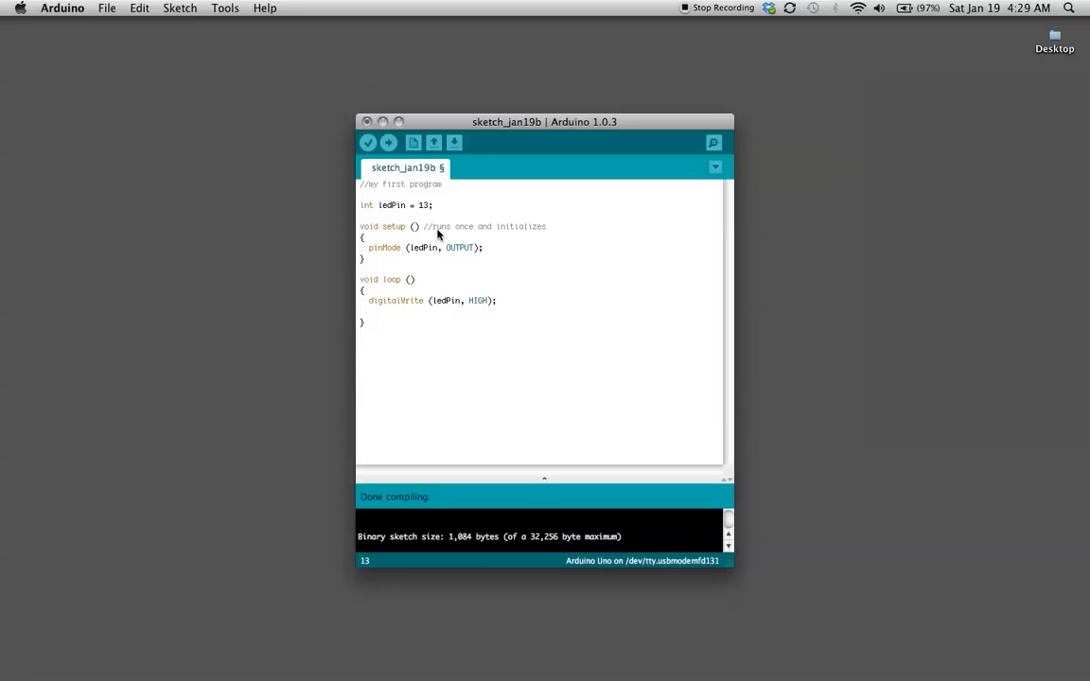
pyautogui.write('delay')
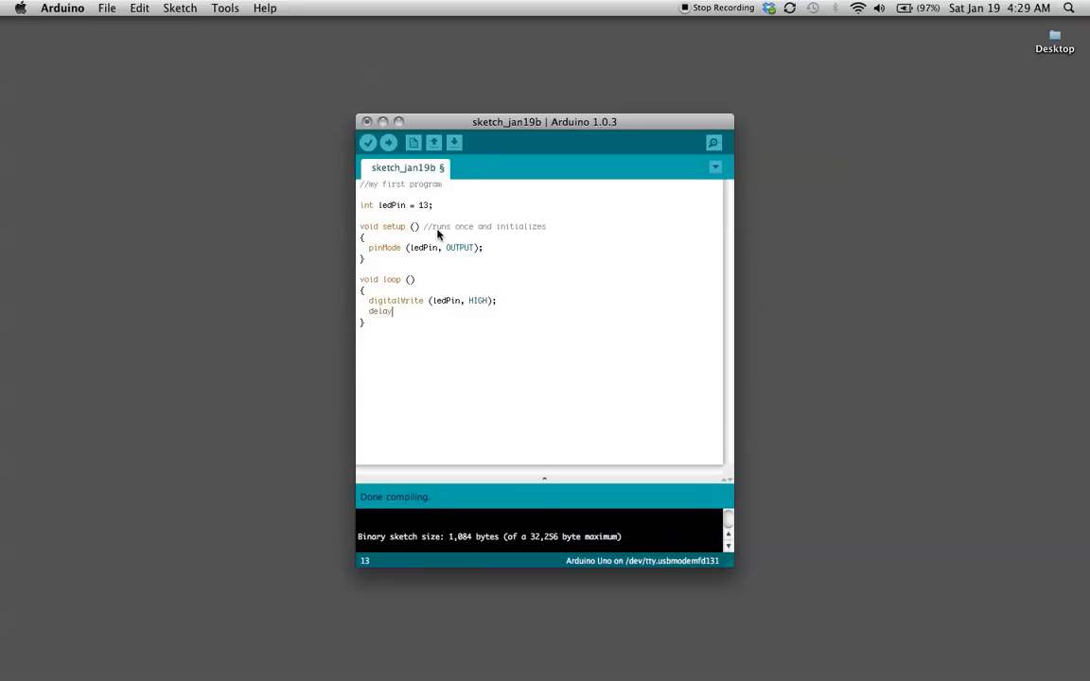
pyautogui.write('(1000')
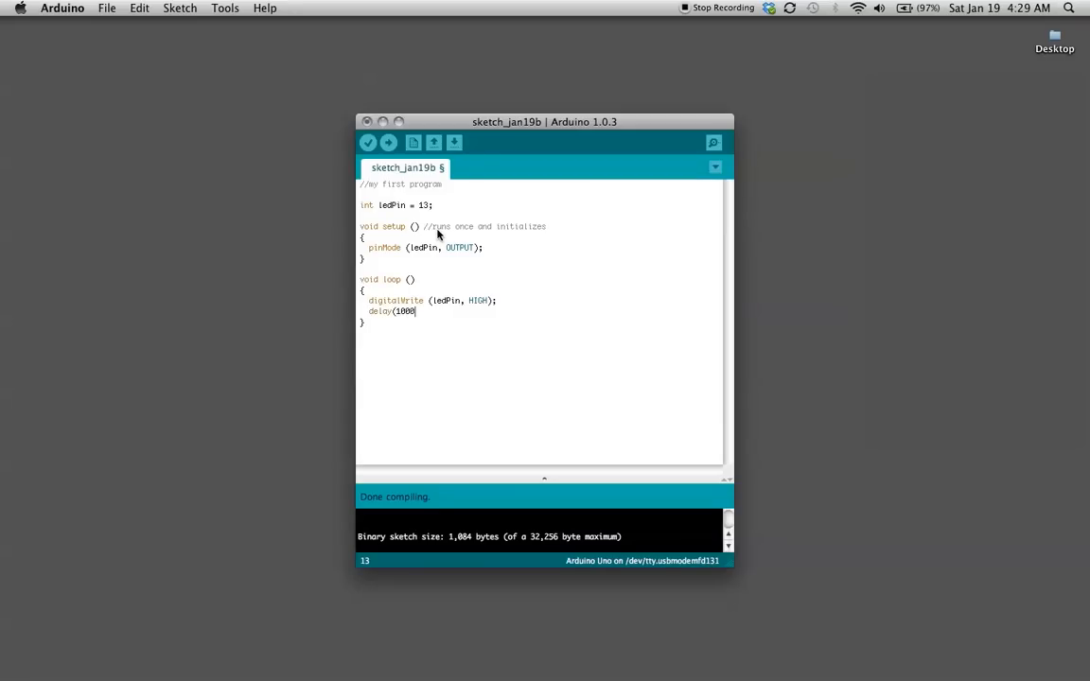
pyautogui.write(');')
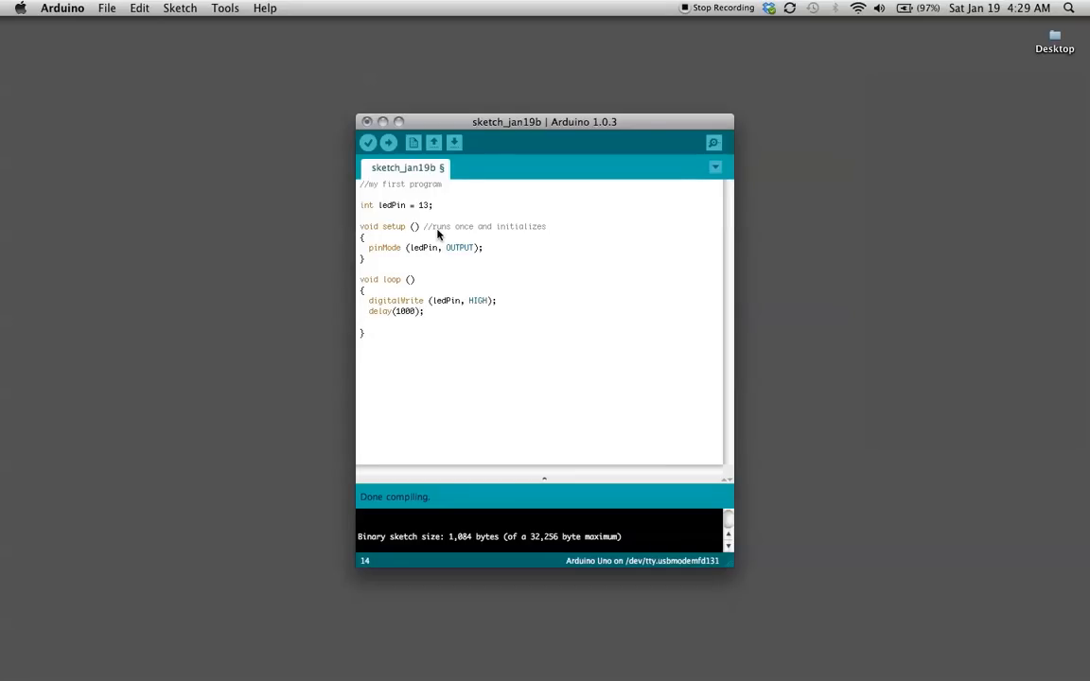
# - Add 'digitalWrite(ledPin, LOW);' and a second 'delay(1000);' to finish the loop
pyautogui.write('digitalWrite (l')
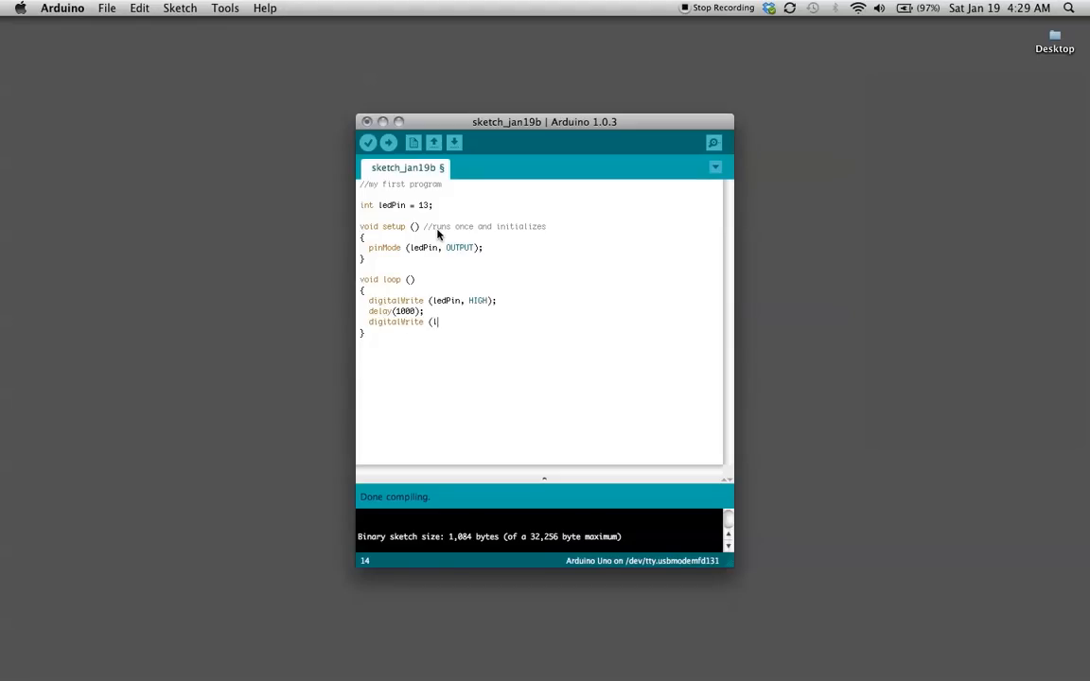
pyautogui.write('edPin,')
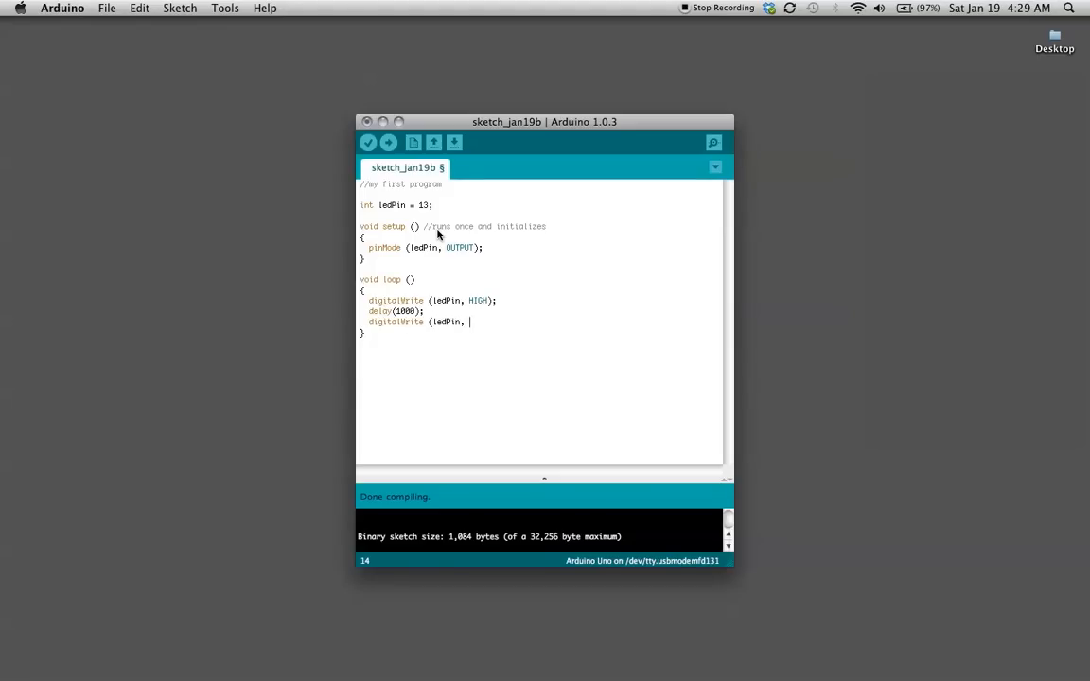
pyautogui.write('LOW);')
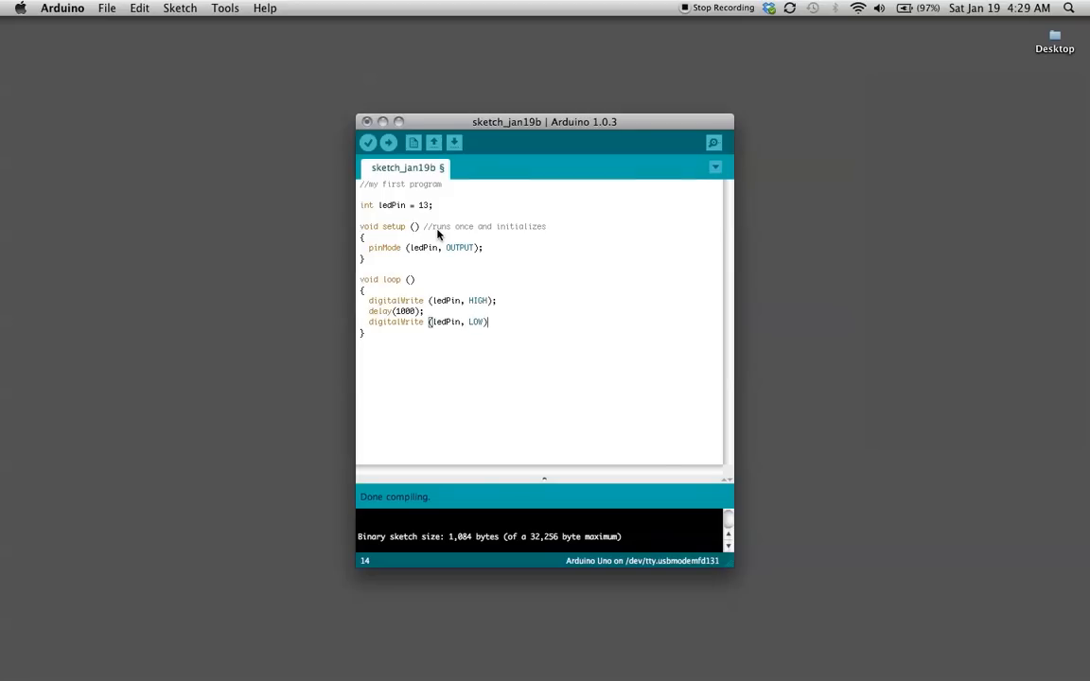
pyautogui.write(';')
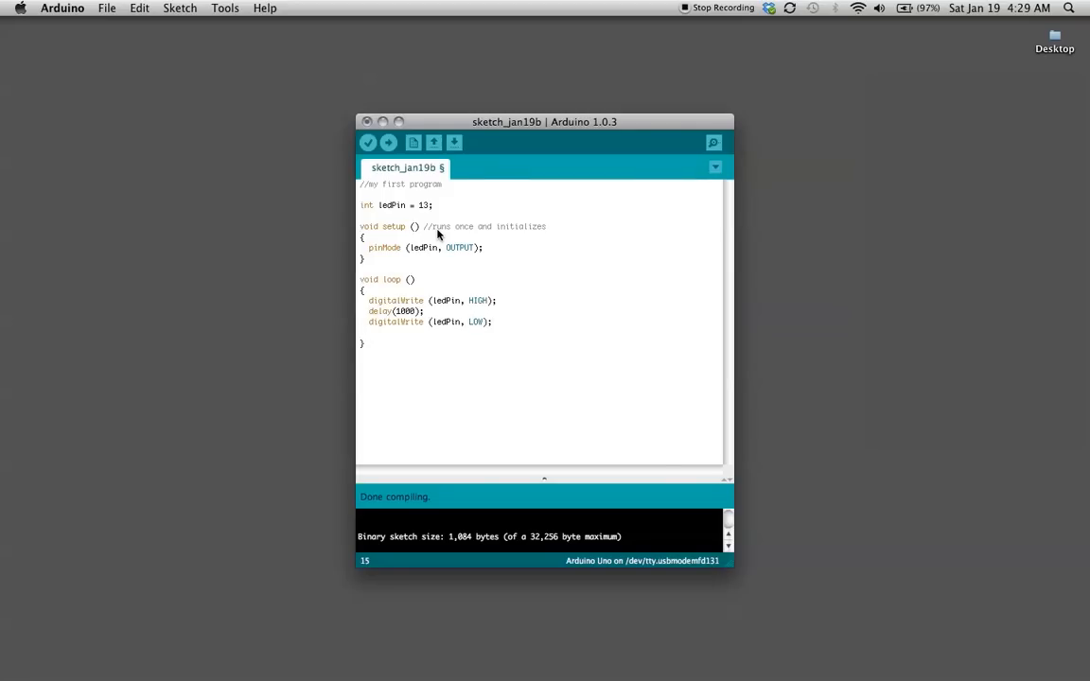
pyautogui.write('delay')
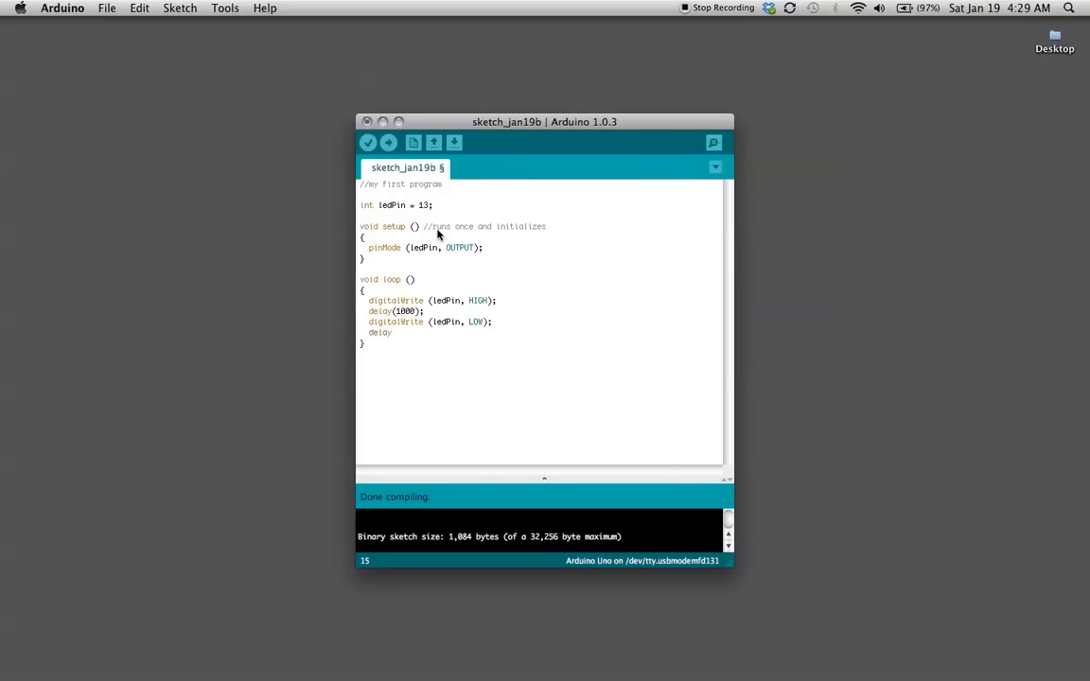
pyautogui.write('(1000);')
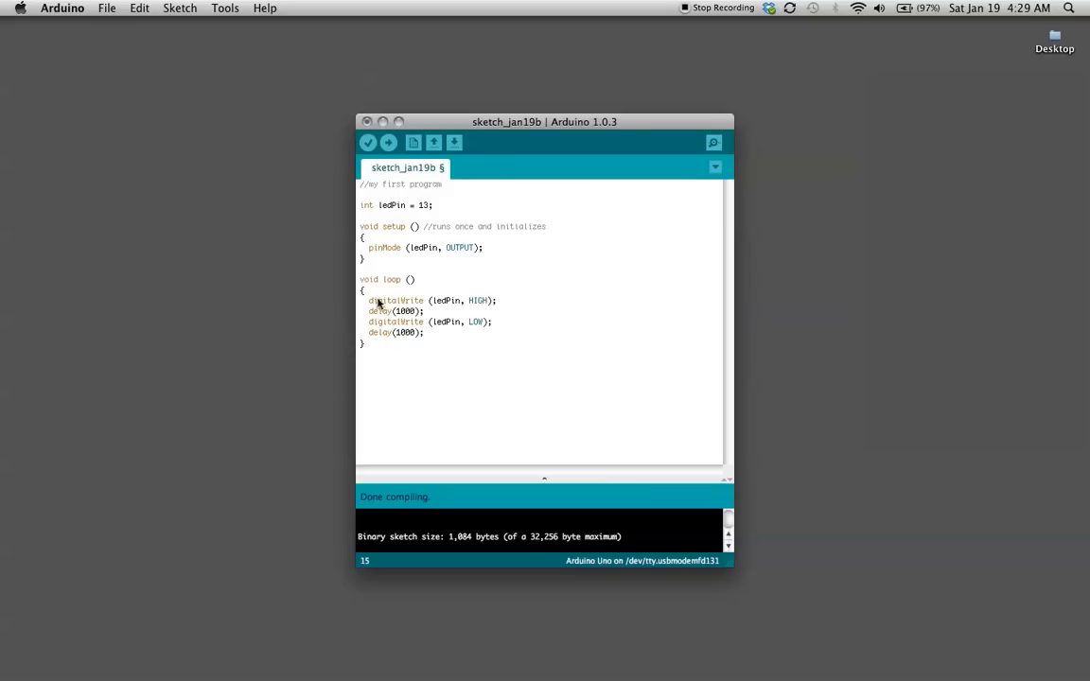
pyautogui.moveTo(376, 299); pyautogui.dragTo(491, 299)
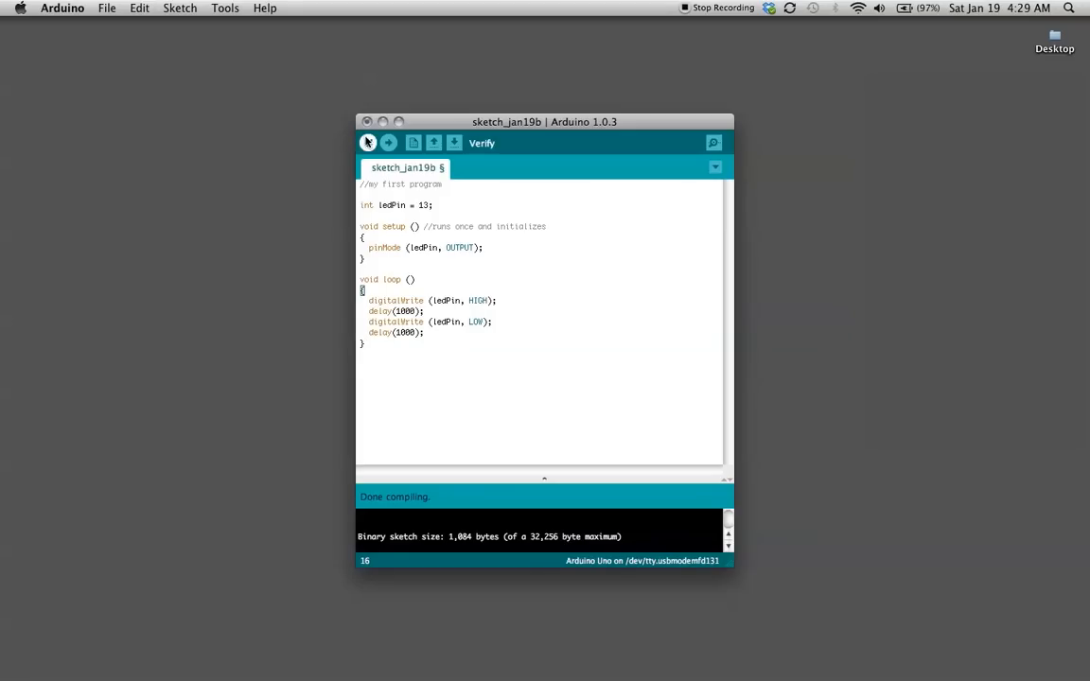
# - Verify the finished blink sketch to check it compiles
pyautogui.click(367, 144)
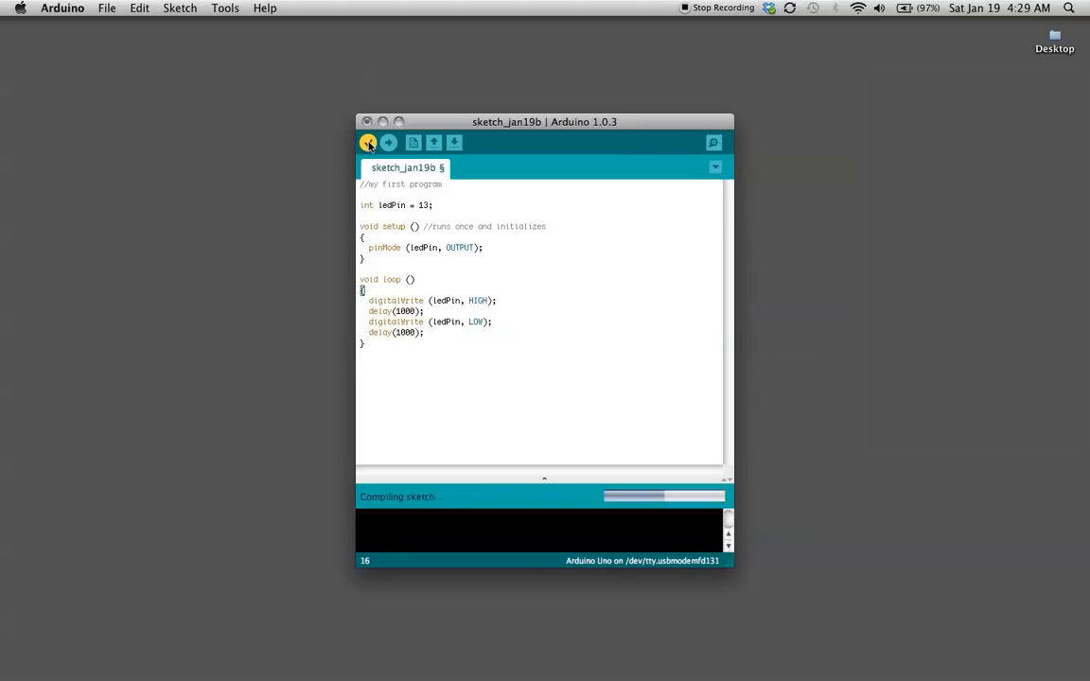
pyautogui.click(367, 142)
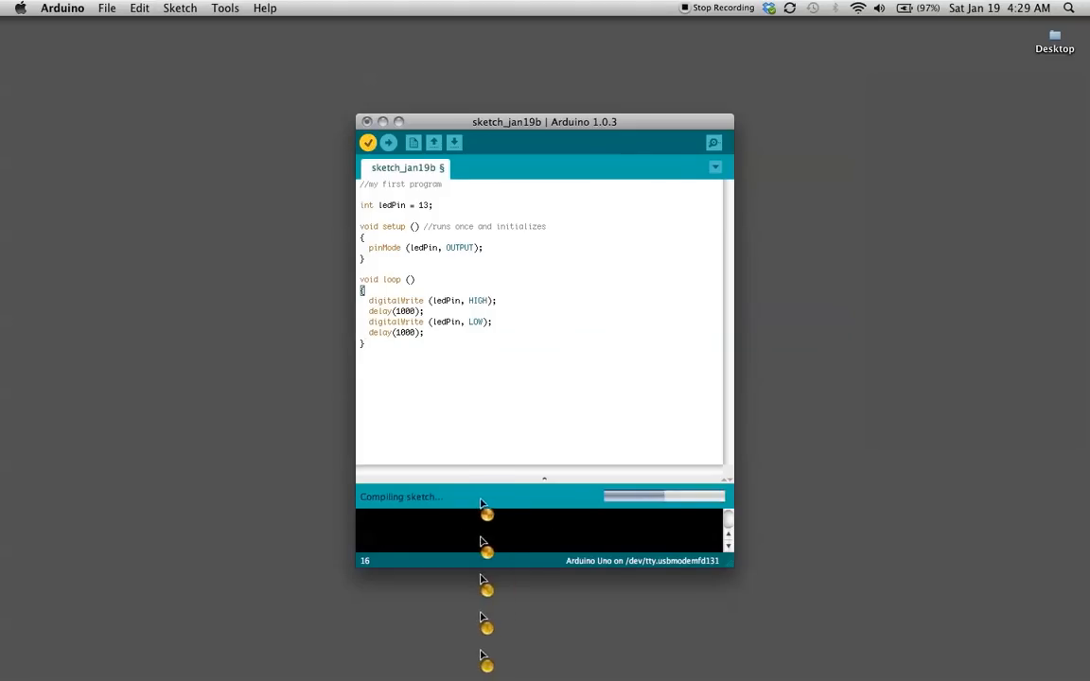